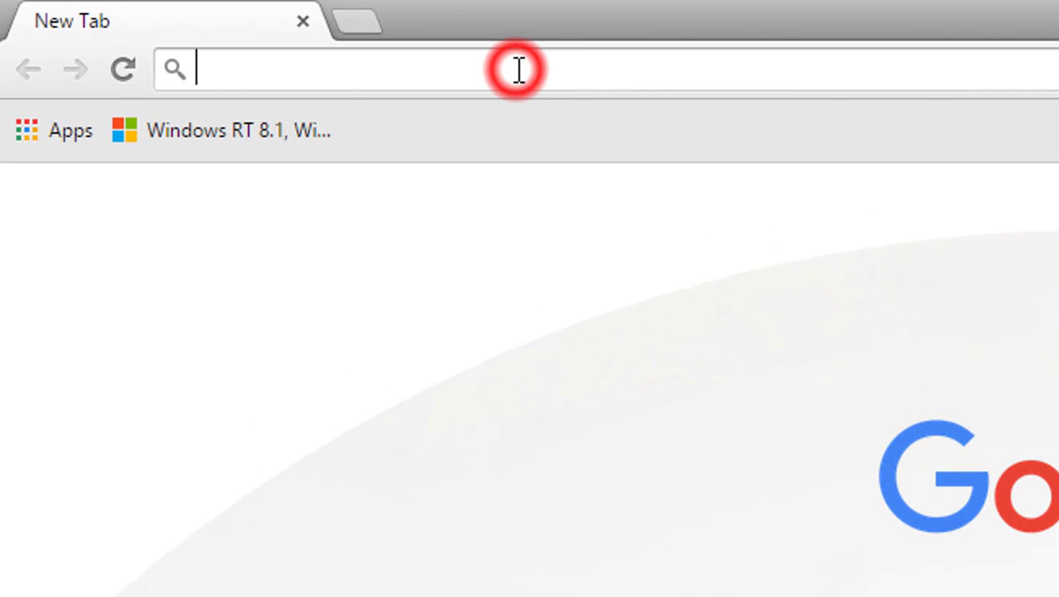
# Step: Go to the sellers.kraftly.com seller site in Chrome
pyautogui.write('sellers.kraftly.com')
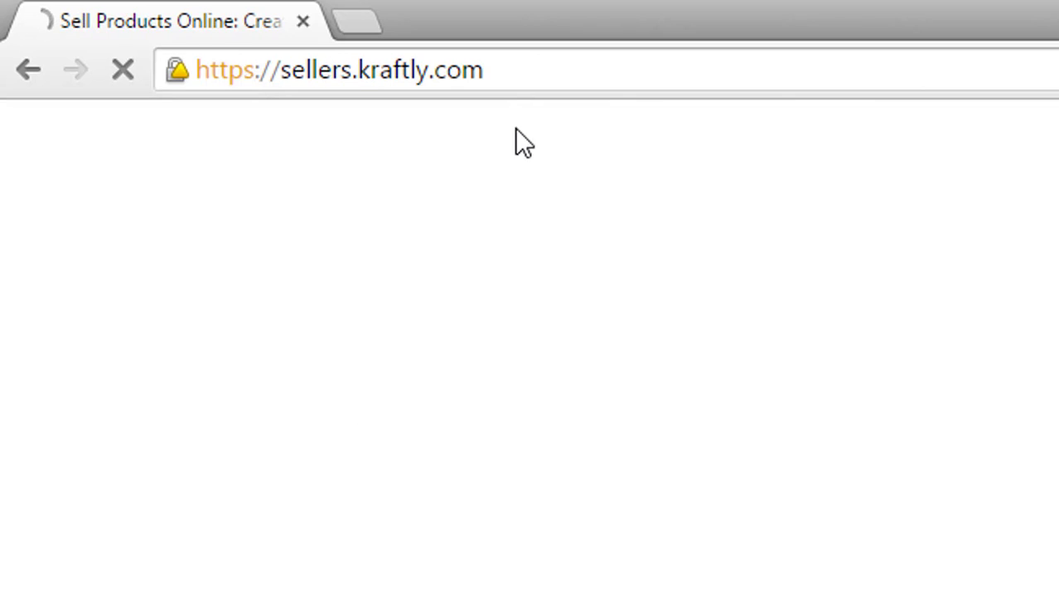
pyautogui.moveTo(520, 170)
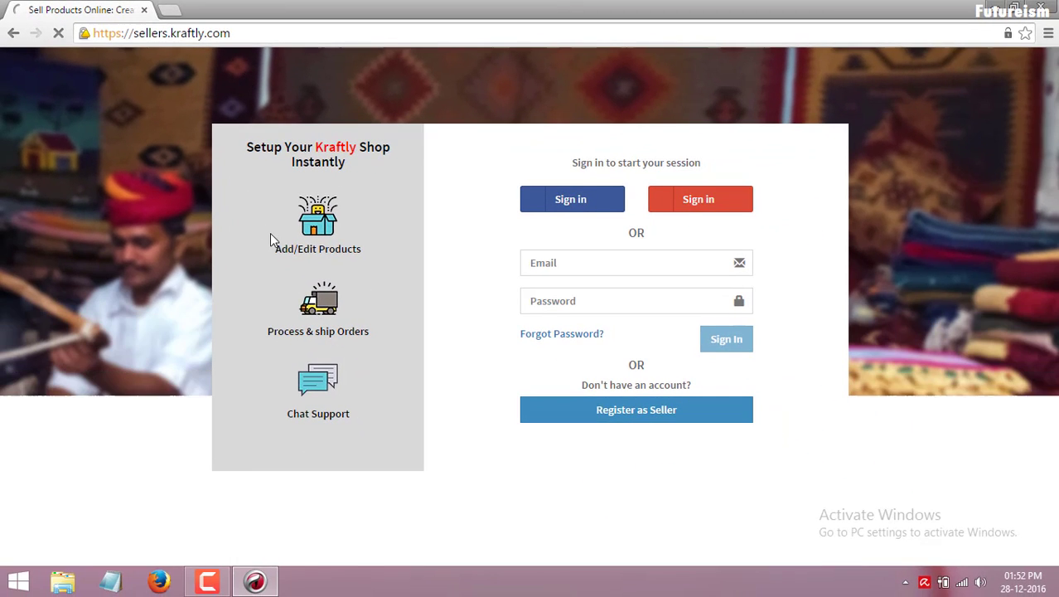
# Step: Sign in with the seller account, then choose Manage Products › Add Product
pyautogui.click(636, 262)
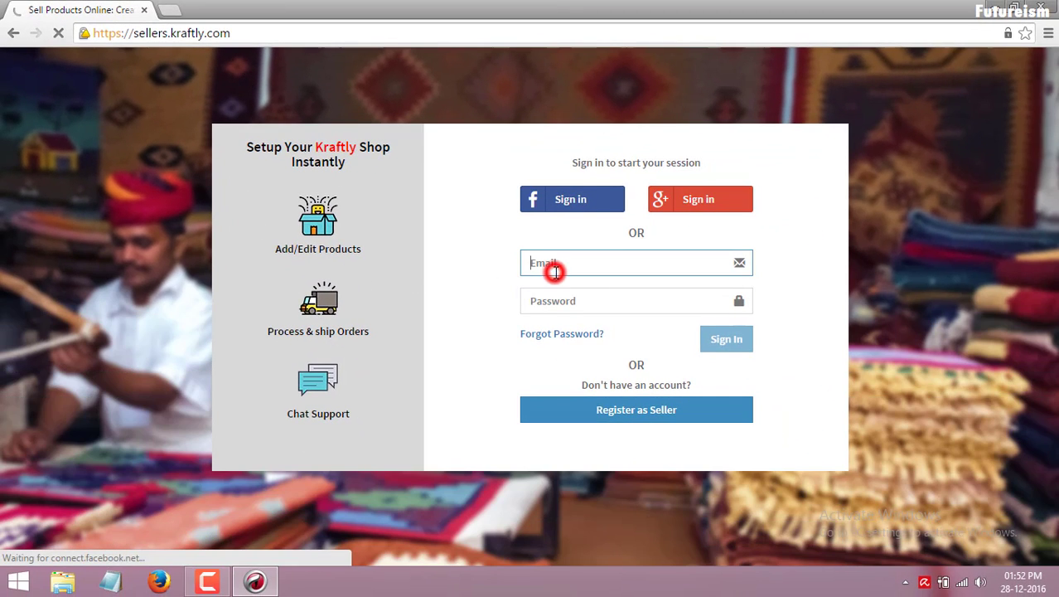
pyautogui.click(636, 262)
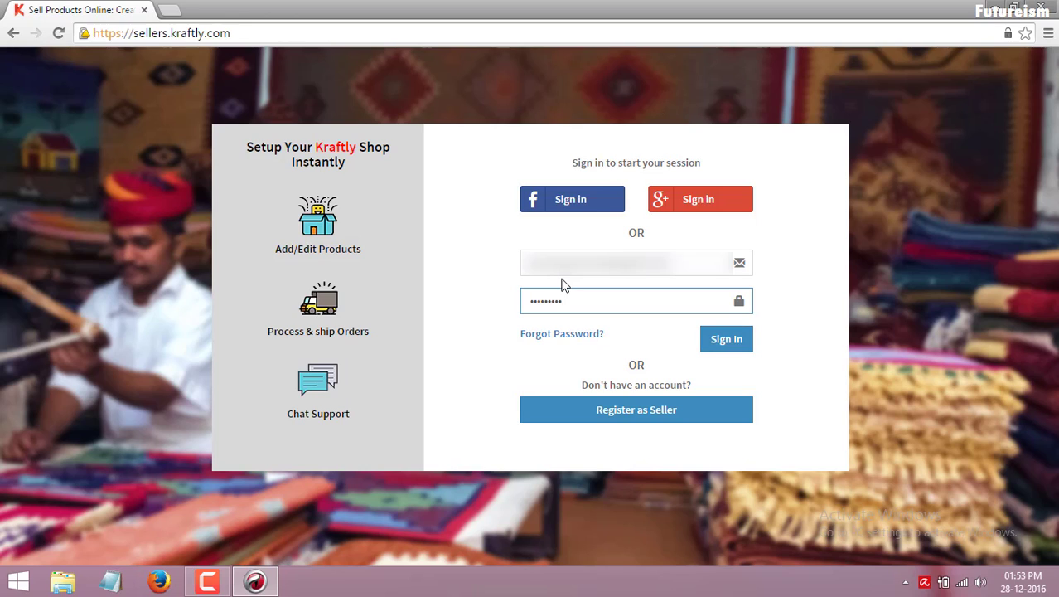
pyautogui.click(726, 339)
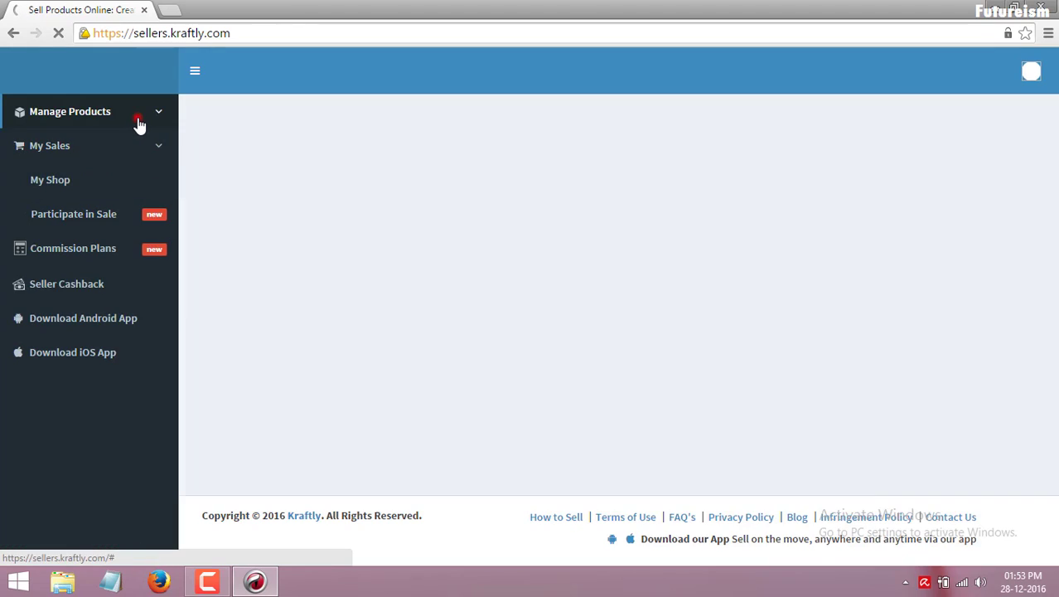
pyautogui.click(69, 111)
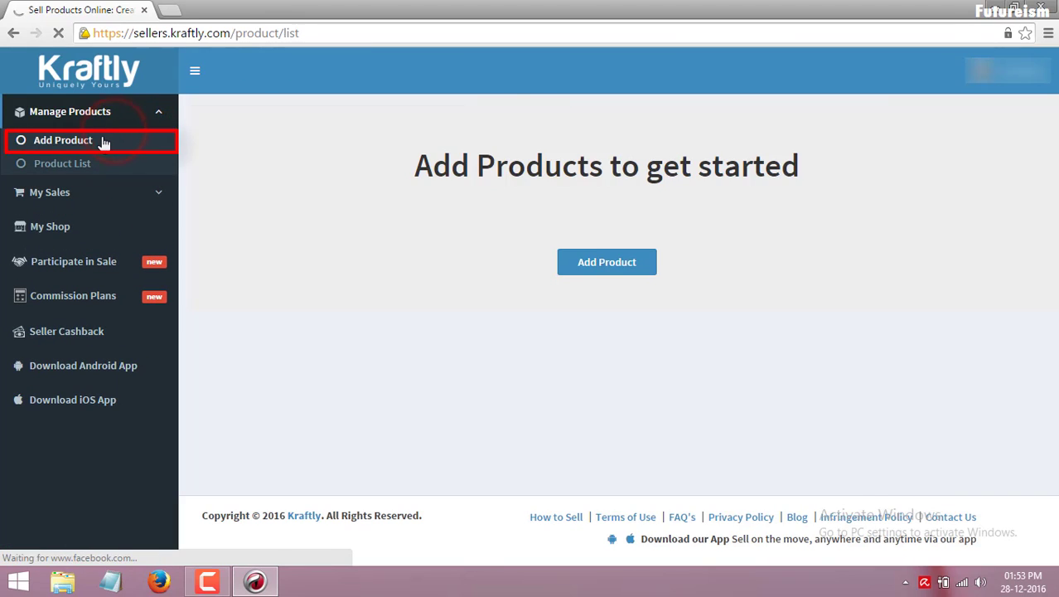
pyautogui.click(63, 139)
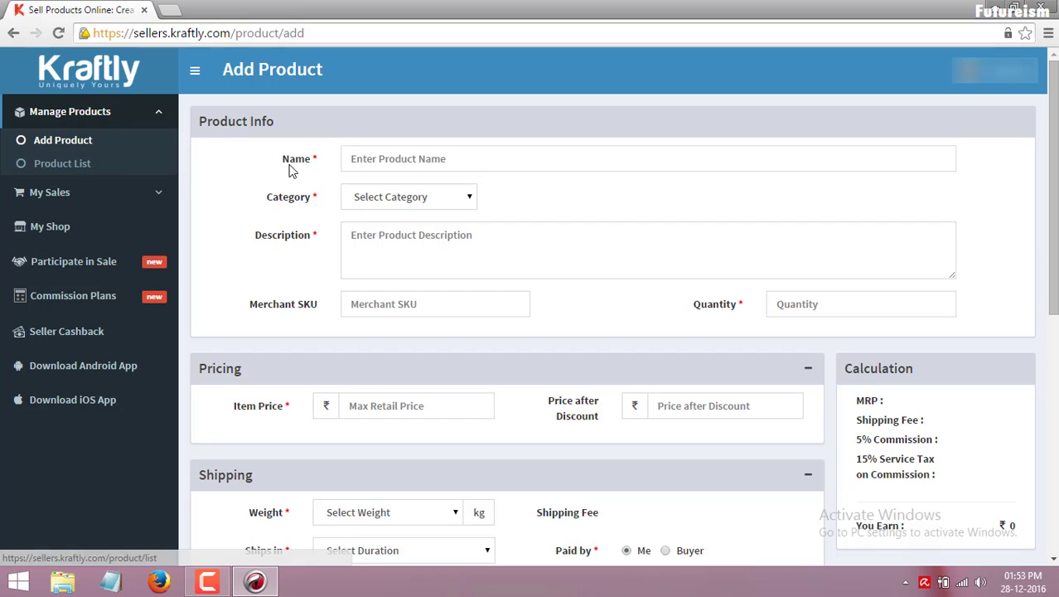
# Step: Enter 'Superb India Double Bedsheet with 2 Pillow Covers' as the product name
pyautogui.click(646, 158)
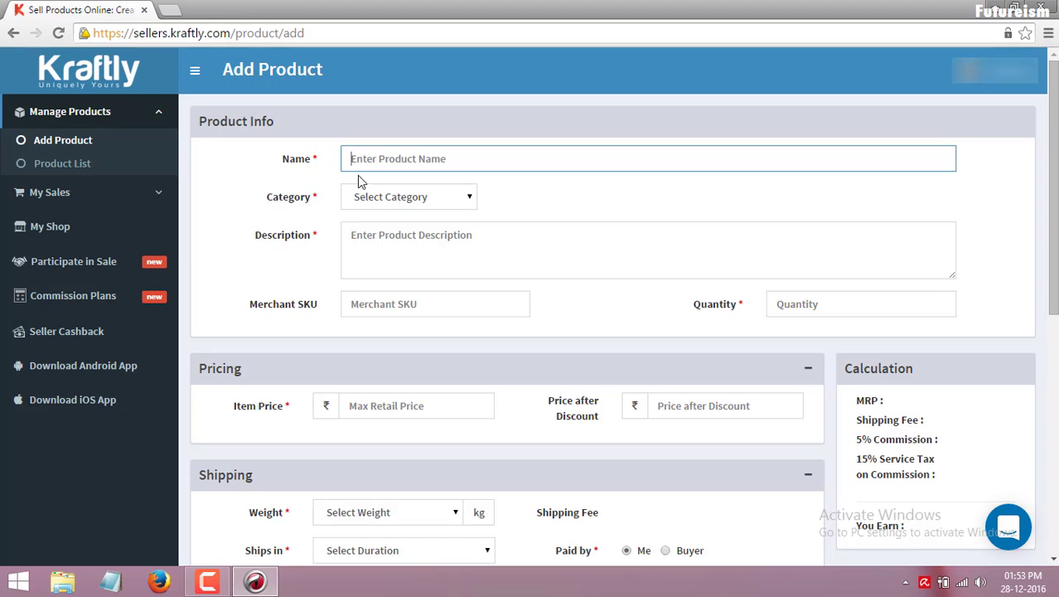
pyautogui.write('Superb')
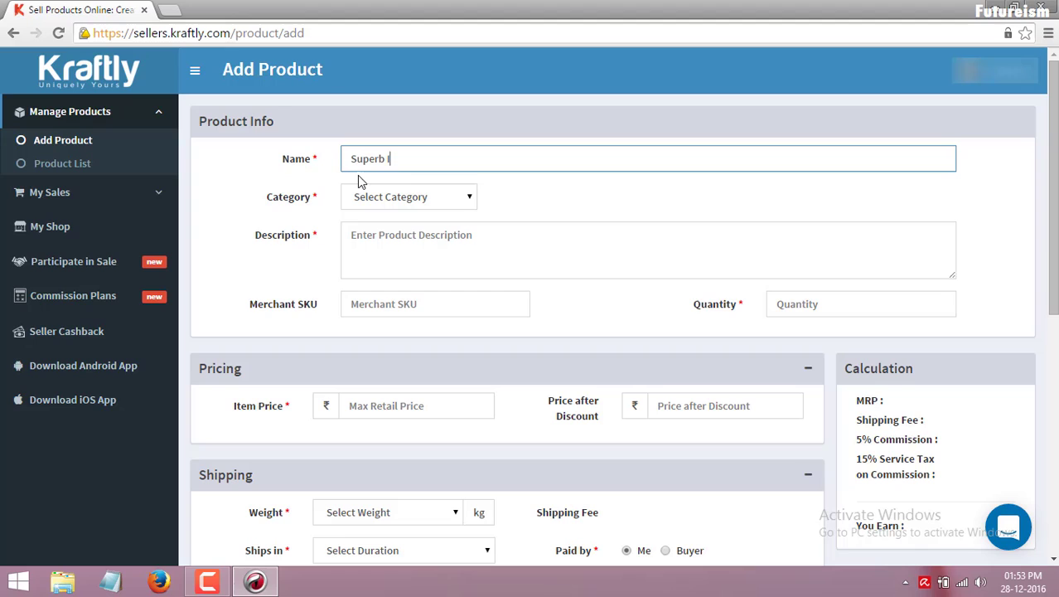
pyautogui.write('India')
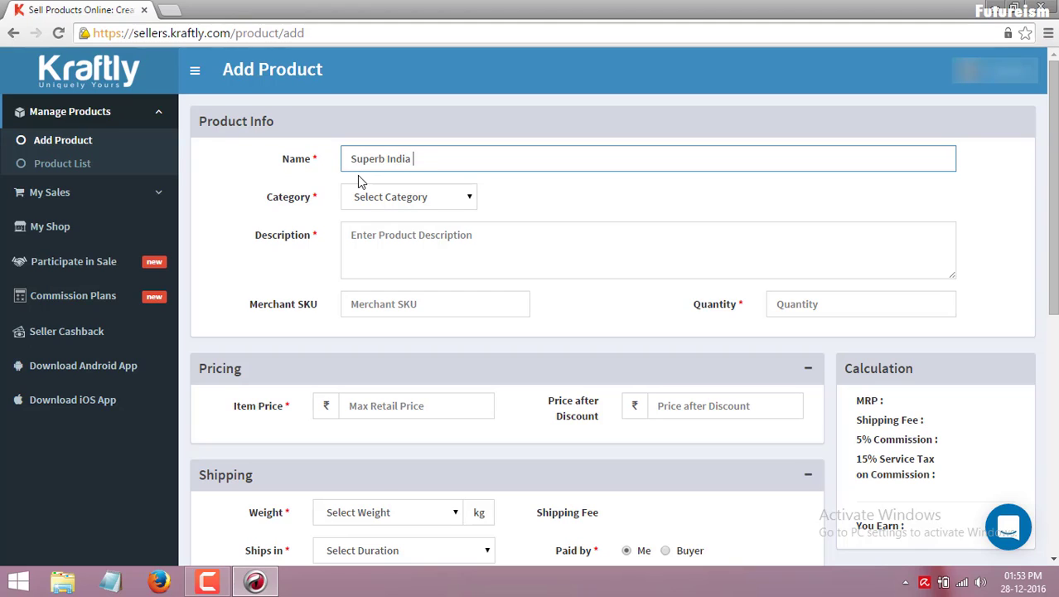
pyautogui.write('Double B')
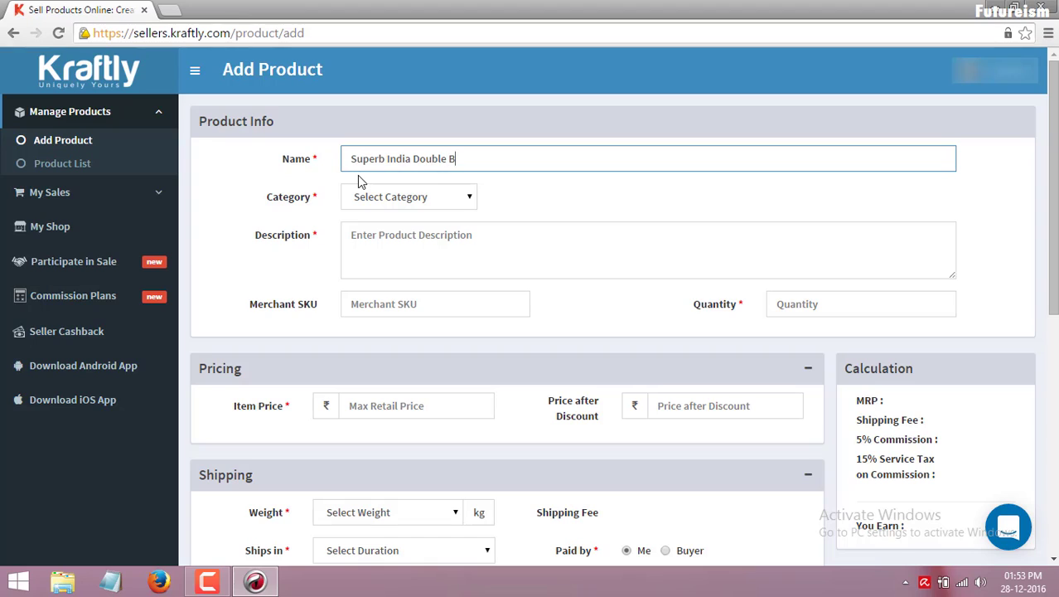
pyautogui.write('edsheet with')
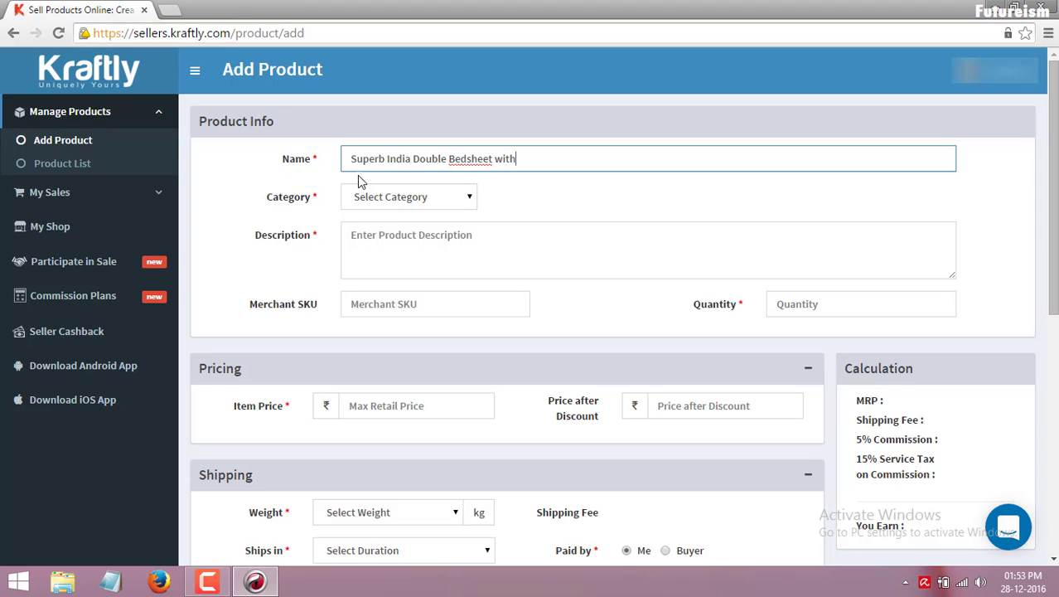
pyautogui.write('2')
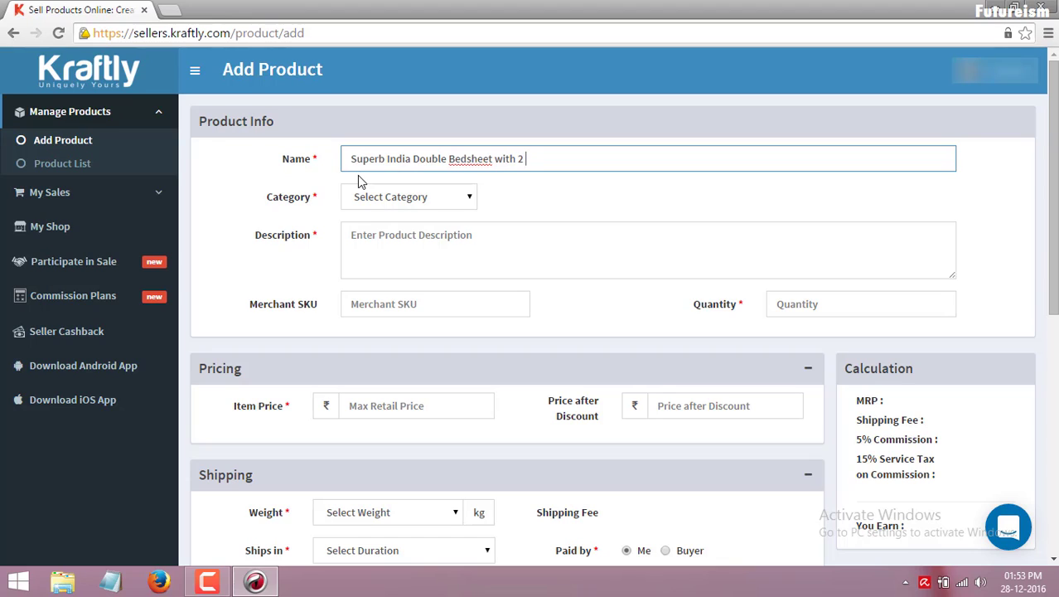
pyautogui.write('Pillow')
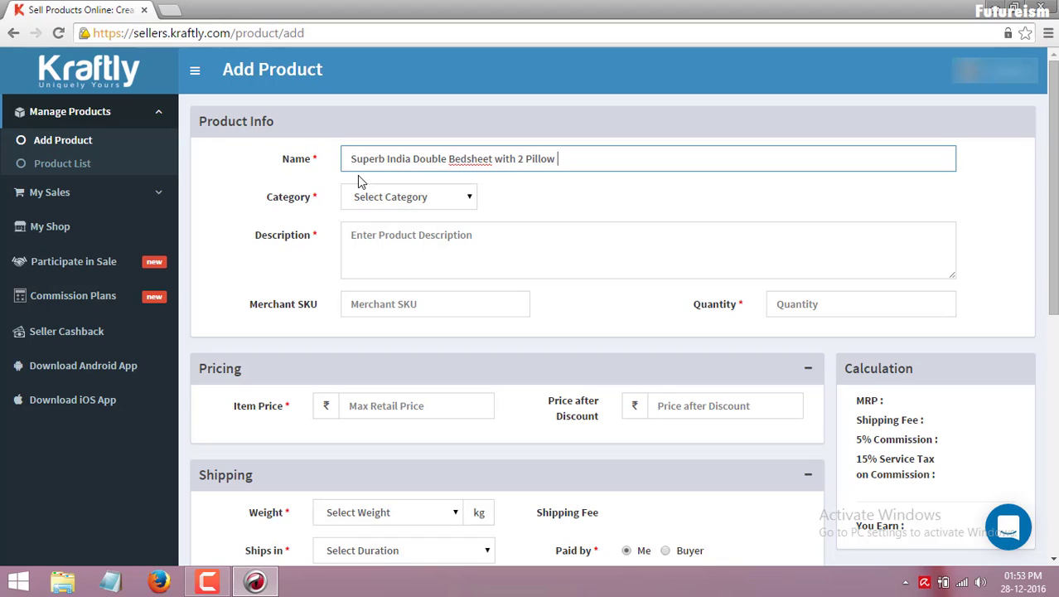
pyautogui.write('Cove')
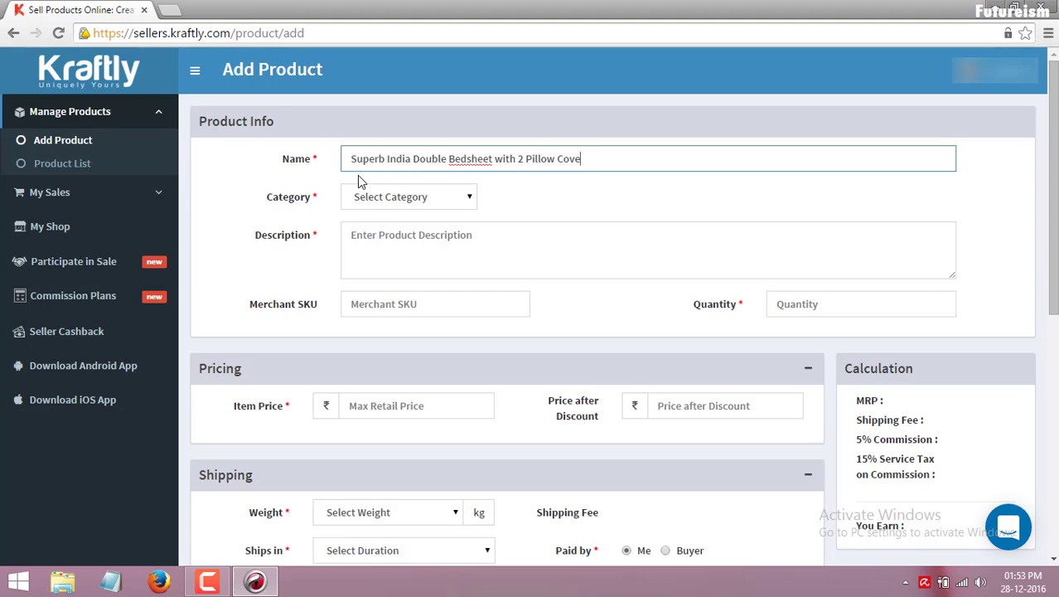
pyautogui.write('rs')
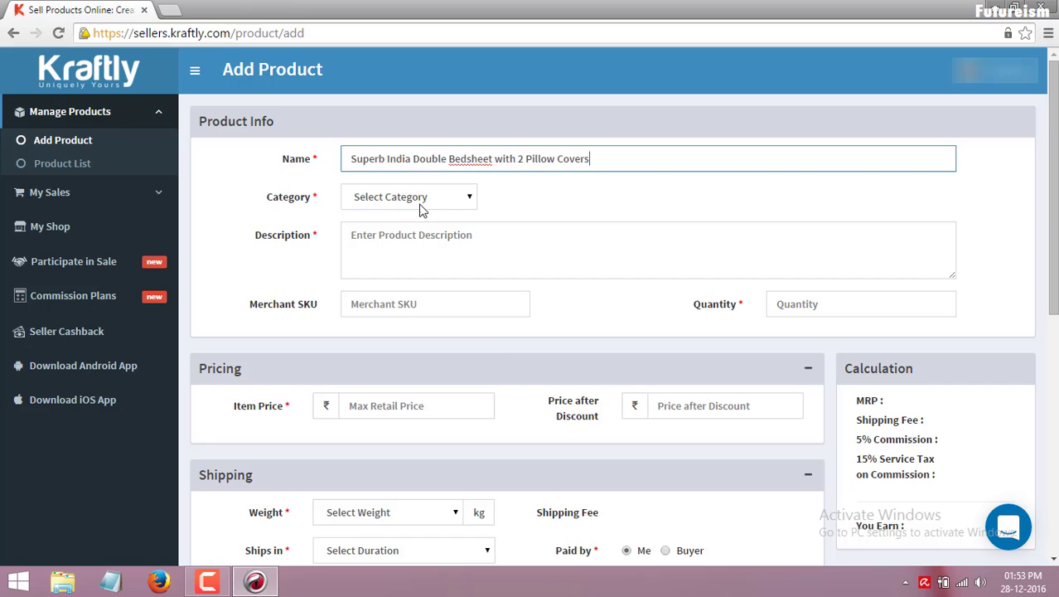
# Step: Categorise the listing as Home and Living › Home Furnishing › Bed Sheets
pyautogui.click(408, 197)
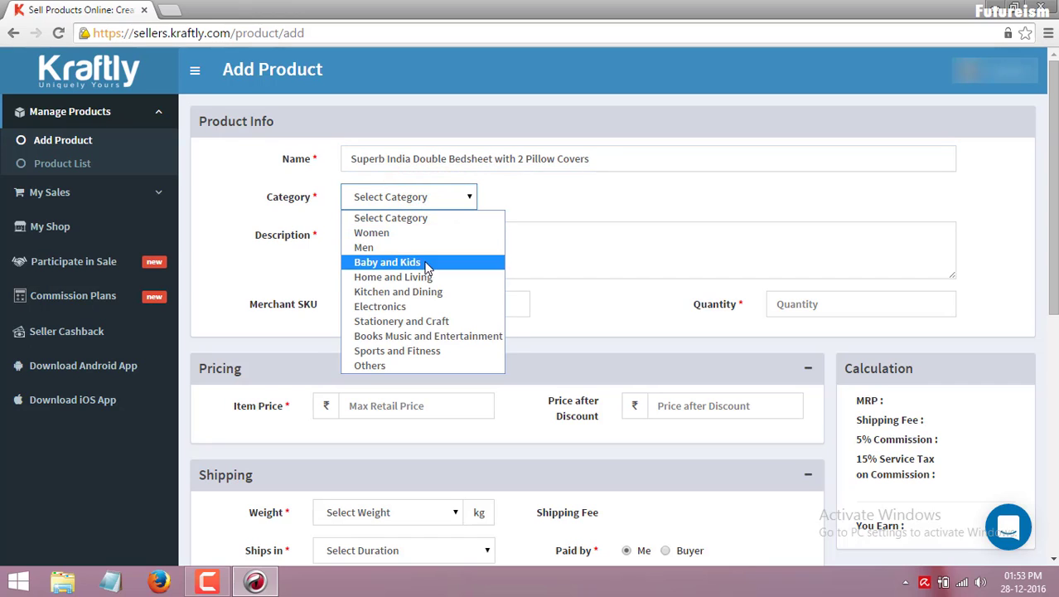
pyautogui.click(392, 276)
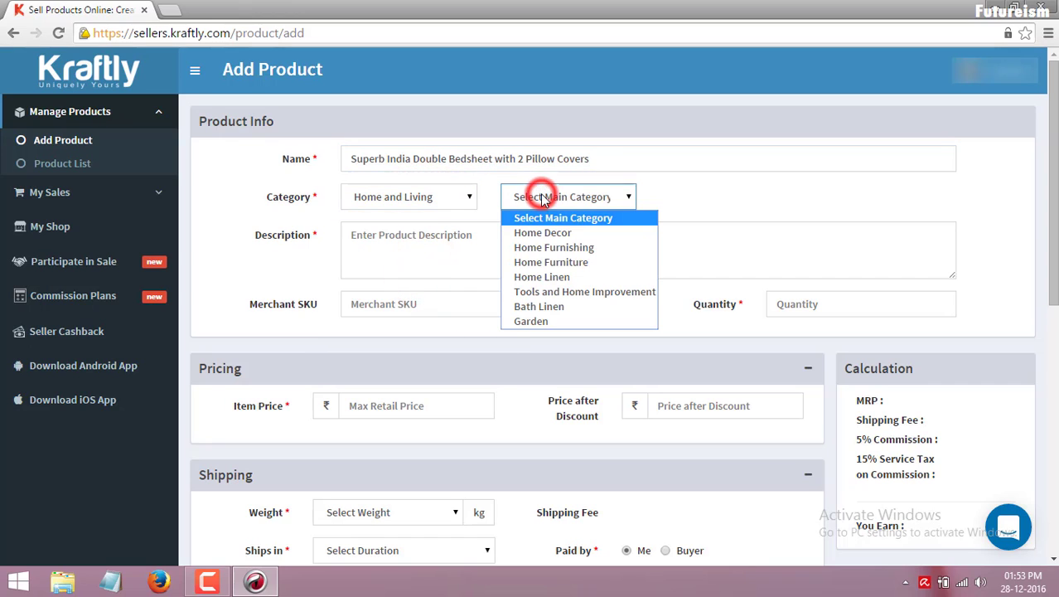
pyautogui.click(554, 247)
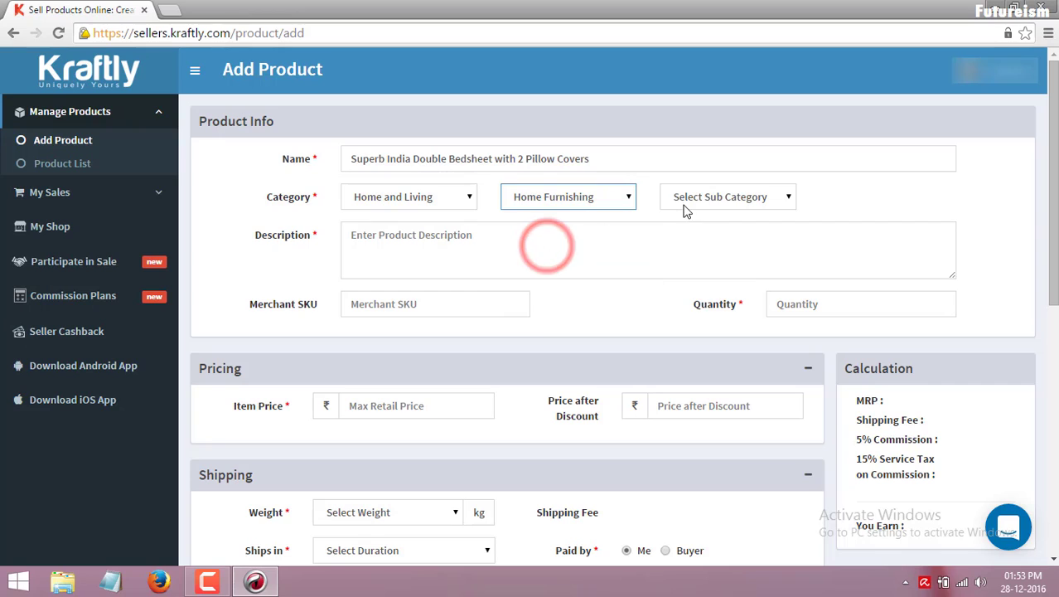
pyautogui.click(727, 196)
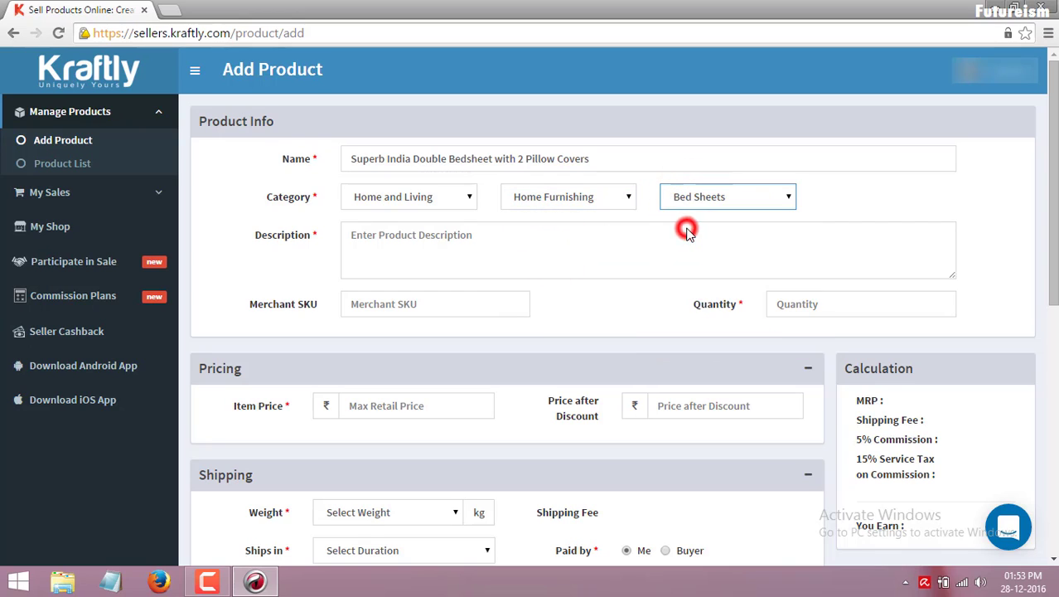
pyautogui.moveTo(289, 251)
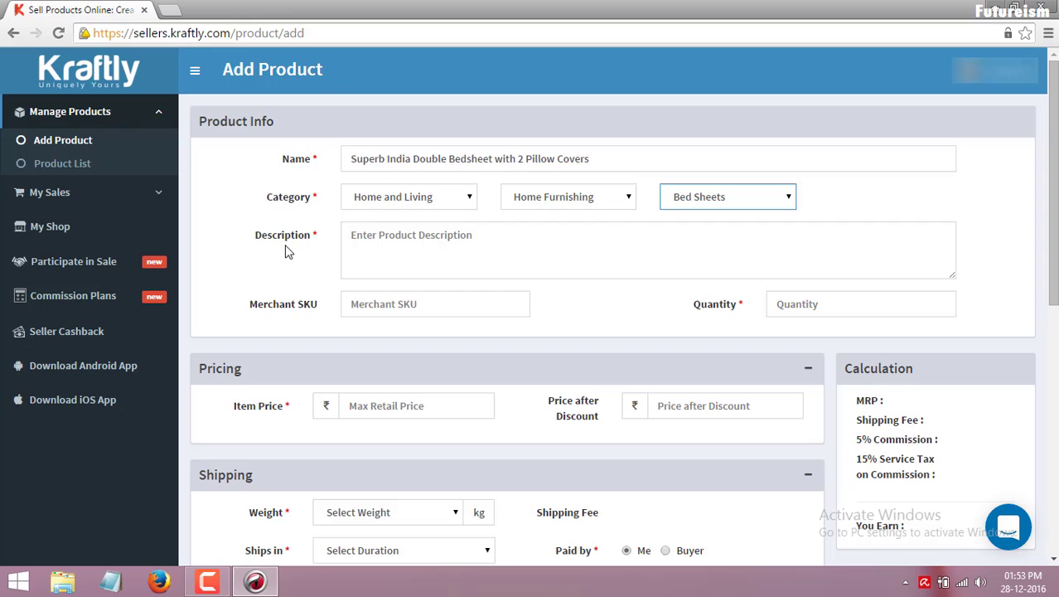
# Step: Write the description 'Superb India Presents Pure Cotton Double Bedsheet with 2 Pillow Covers very Attractive and Durable.'
pyautogui.click(362, 249)
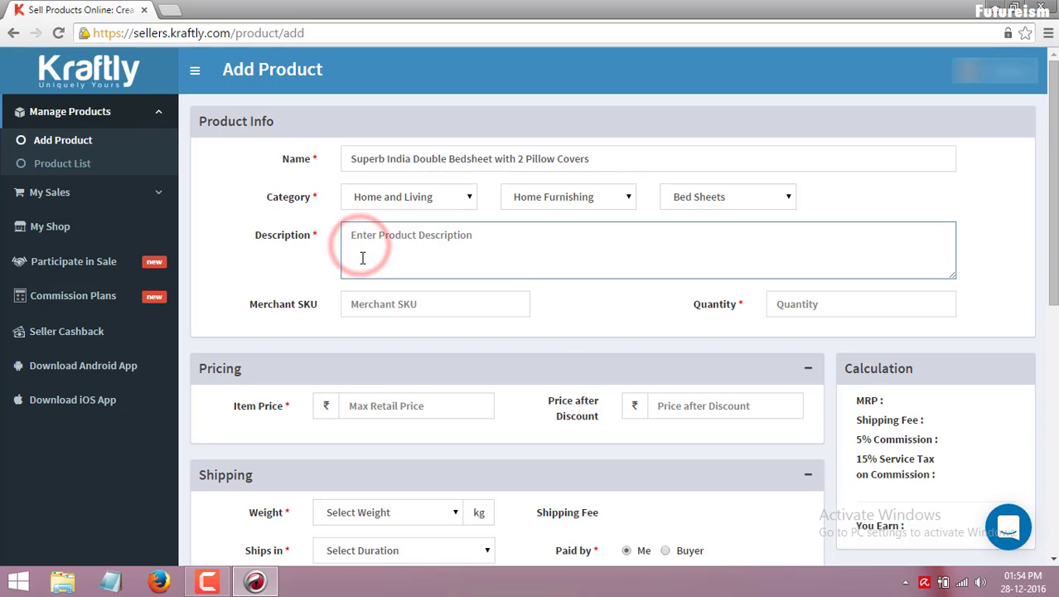
pyautogui.write('S')
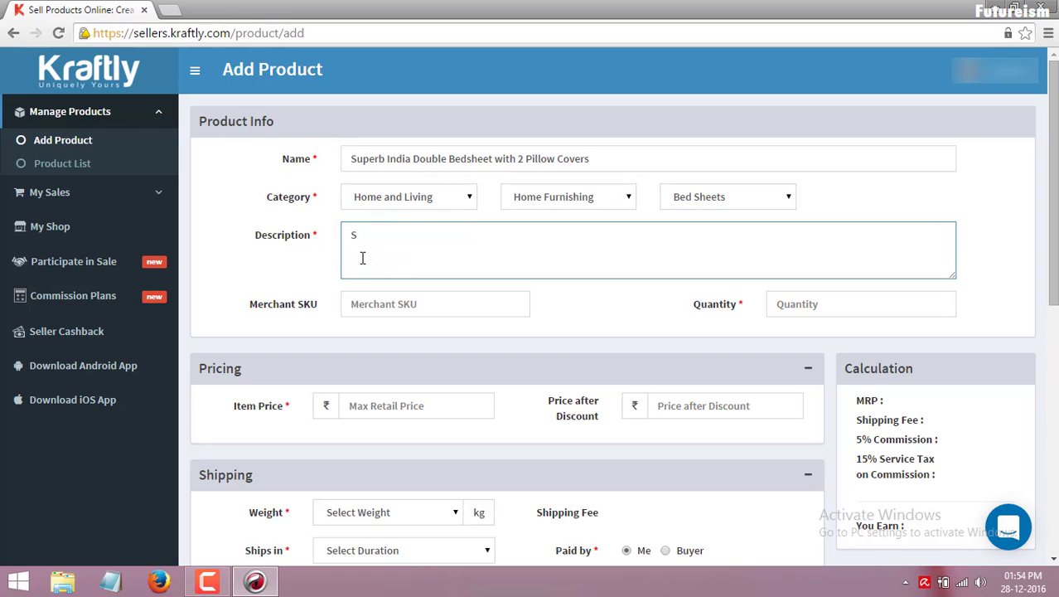
pyautogui.write('uperb')
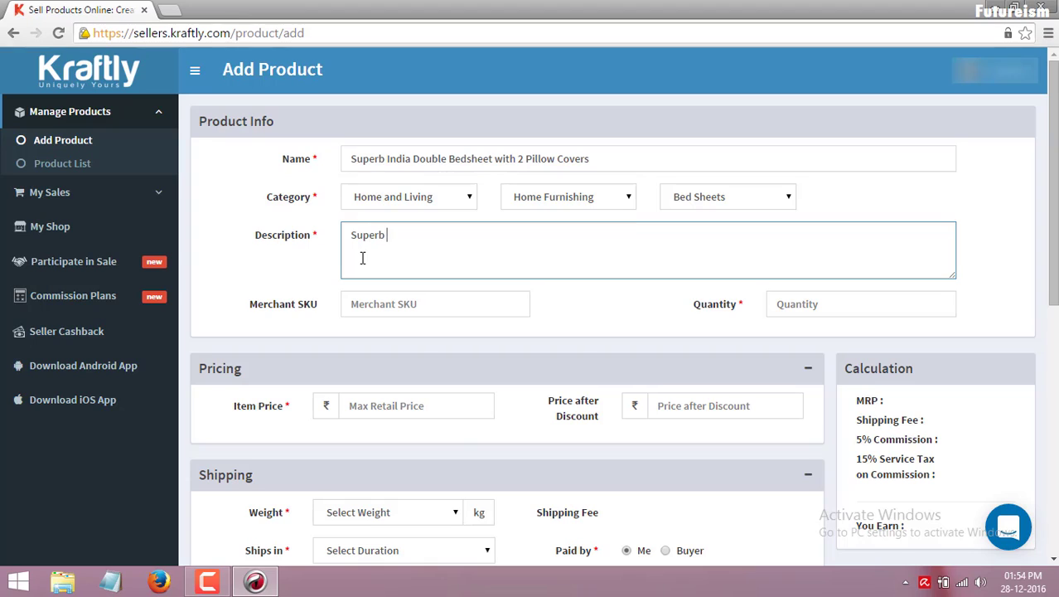
pyautogui.write('India')
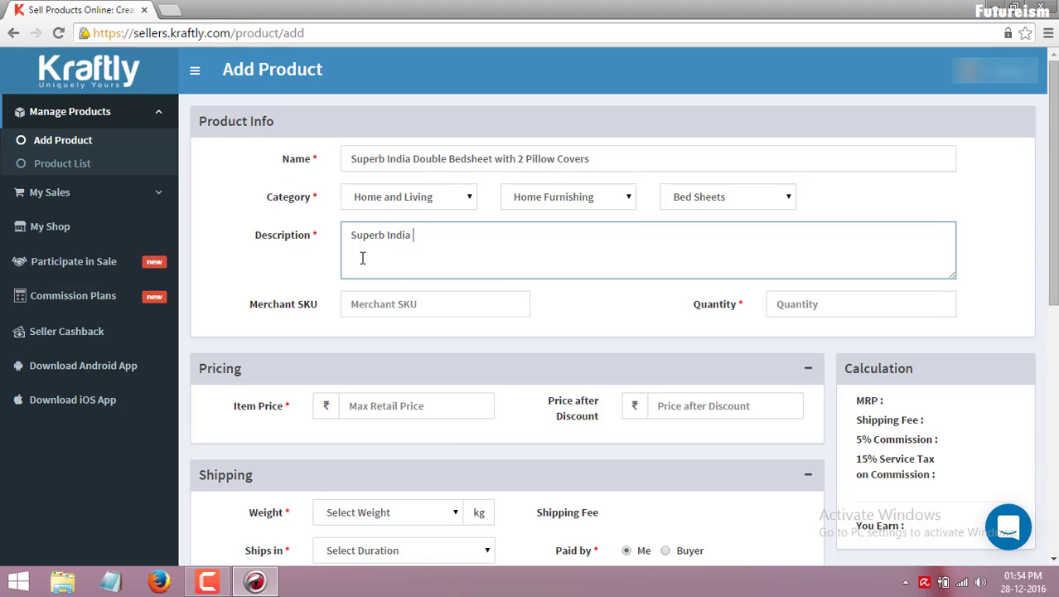
pyautogui.write('Pre')
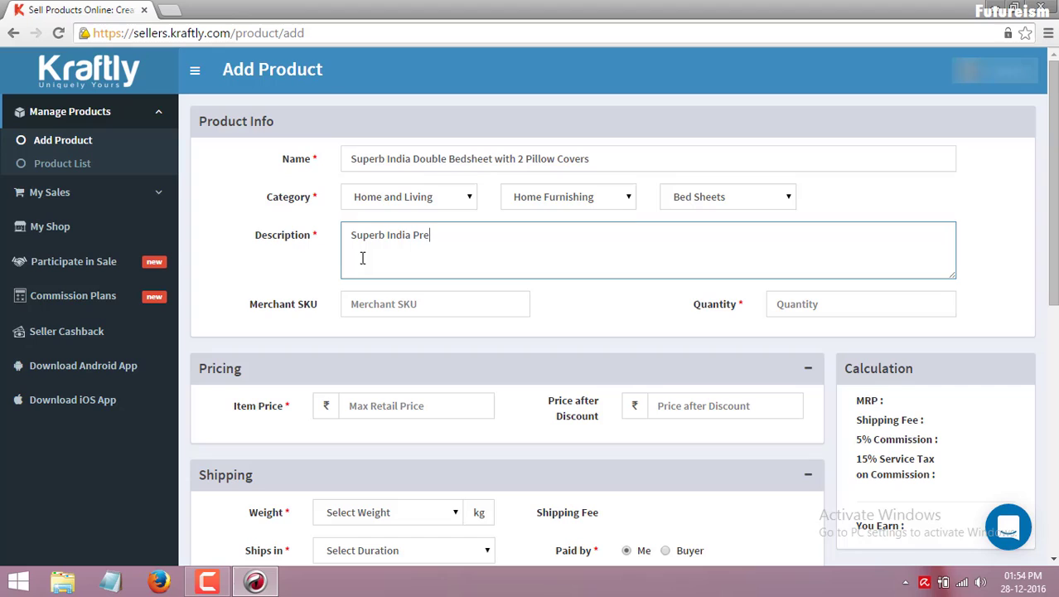
pyautogui.write('sents')
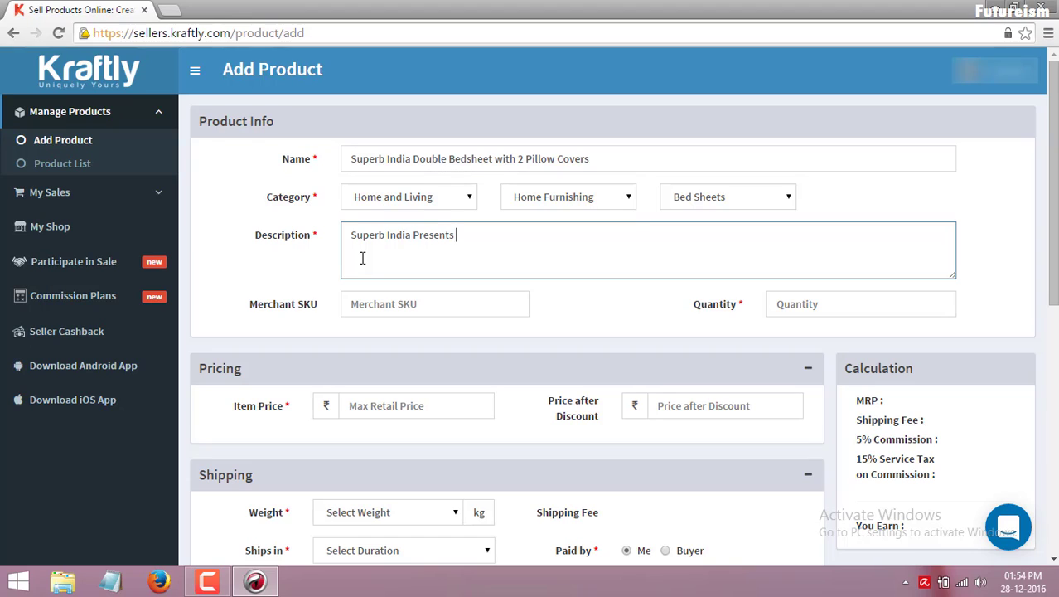
pyautogui.write('Pure')
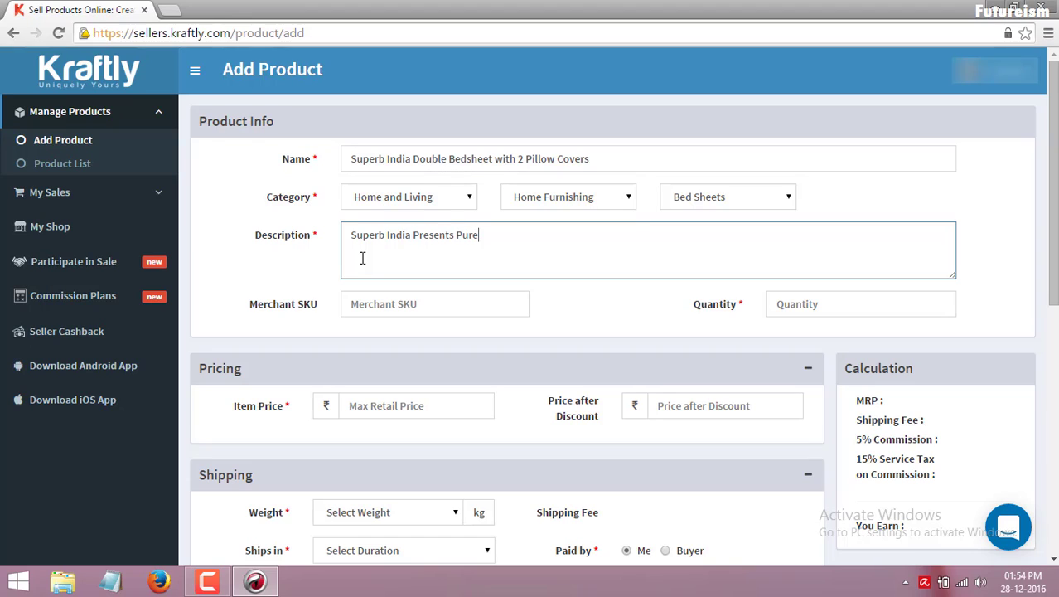
pyautogui.write('Co')
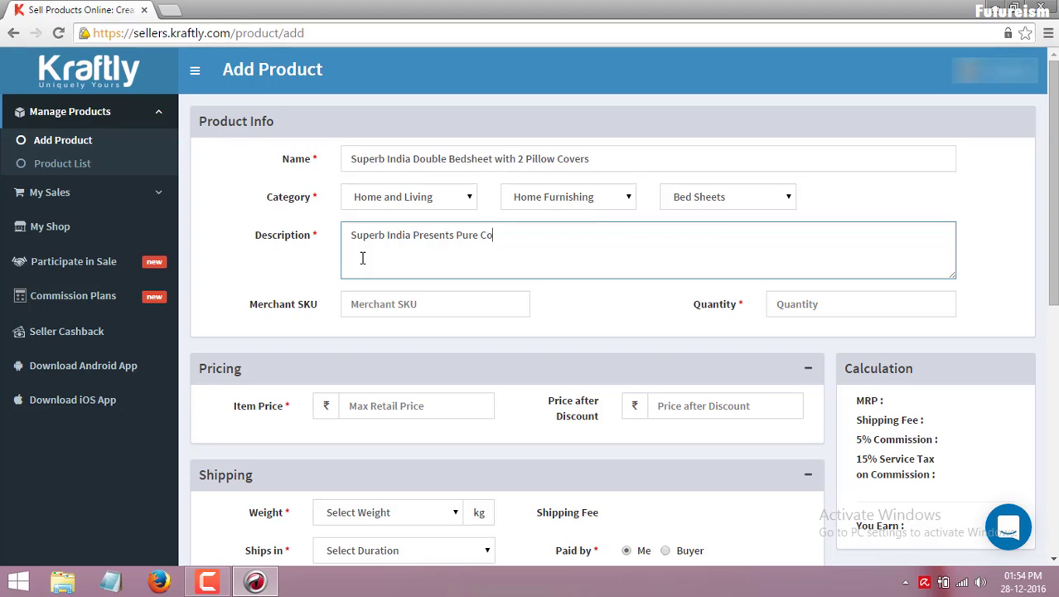
pyautogui.write('tton')
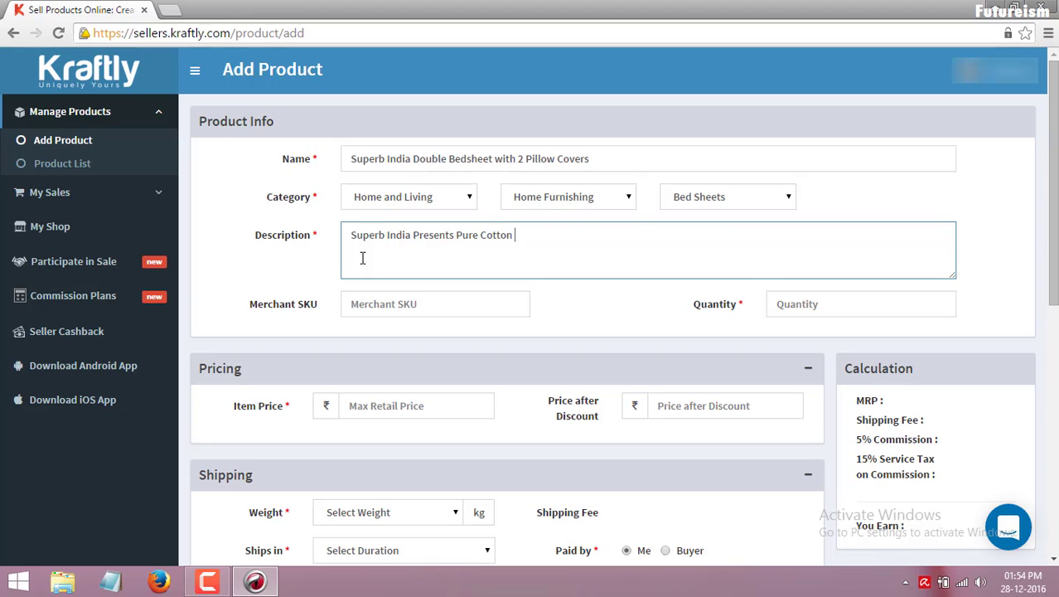
pyautogui.write('Double')
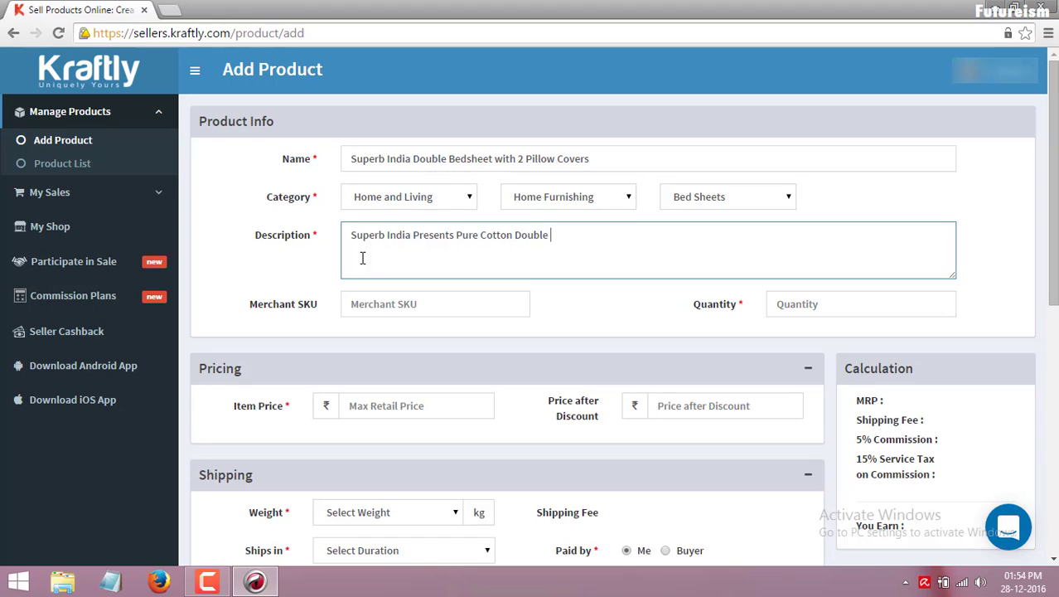
pyautogui.write('Bed')
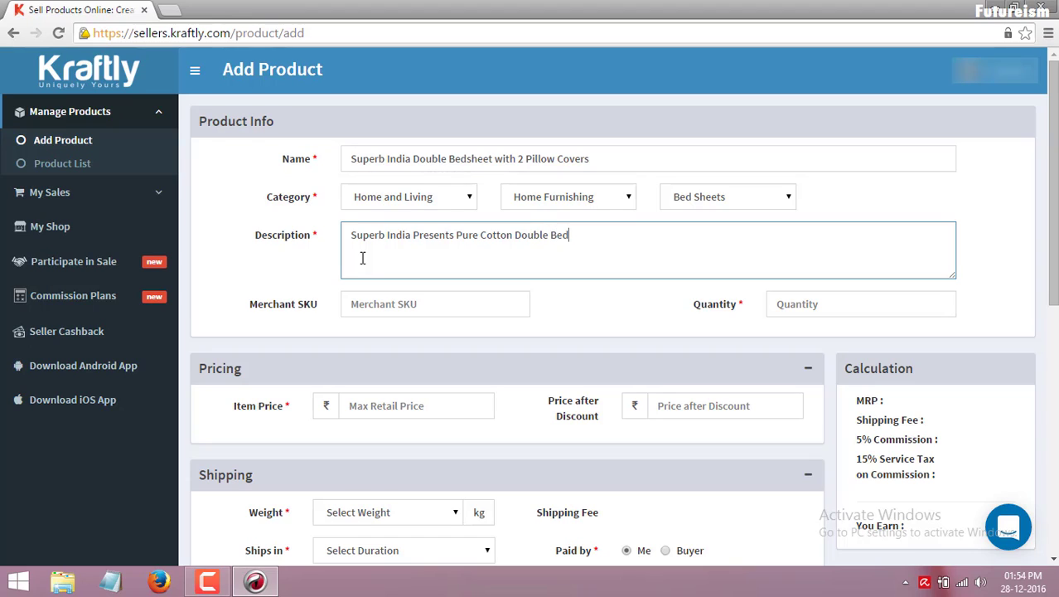
pyautogui.write('sheet')
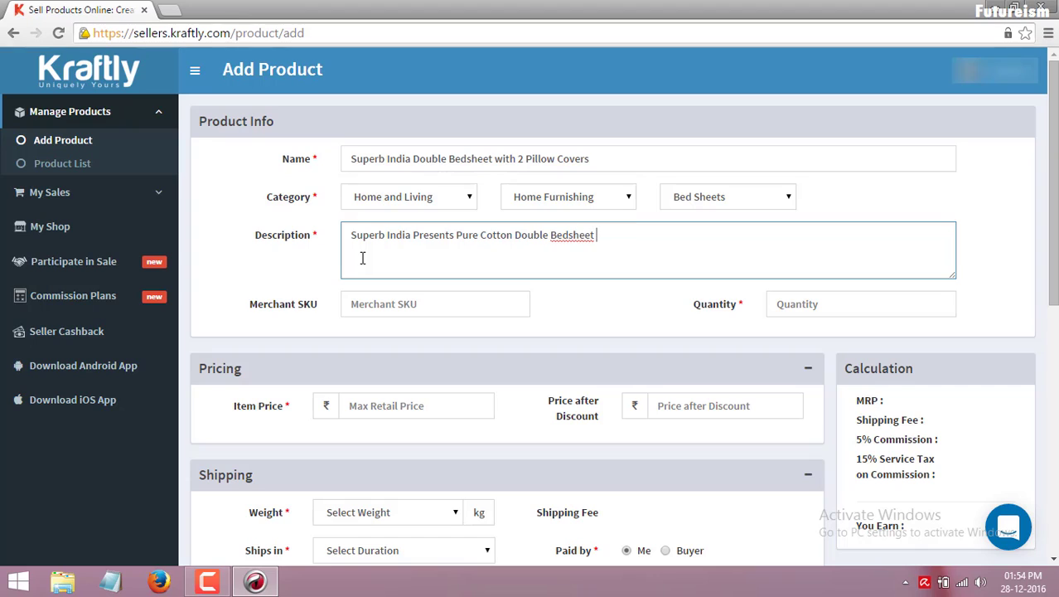
pyautogui.write('with')
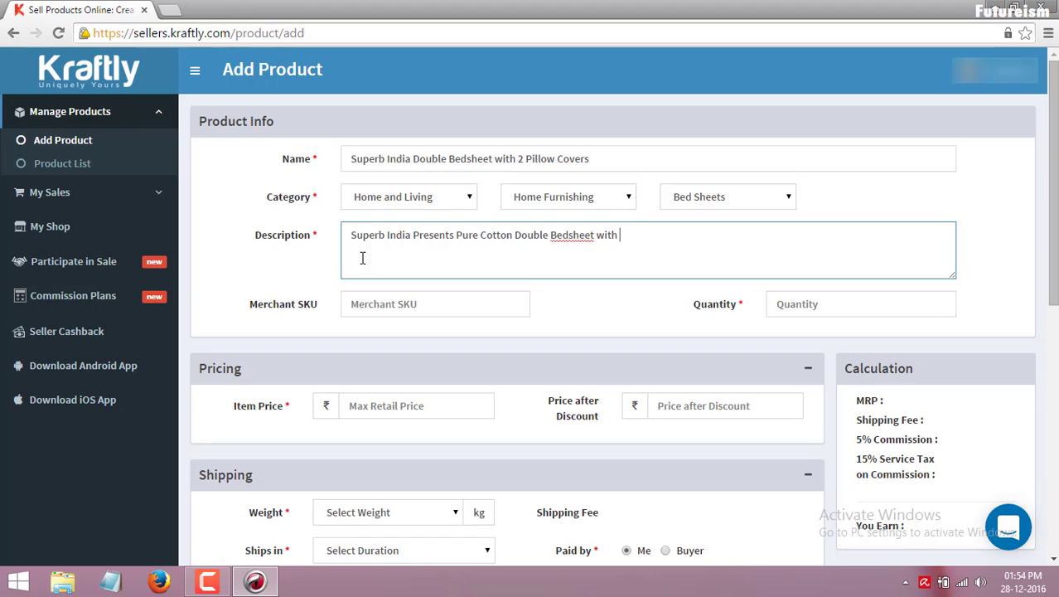
pyautogui.write('2 Pillow')
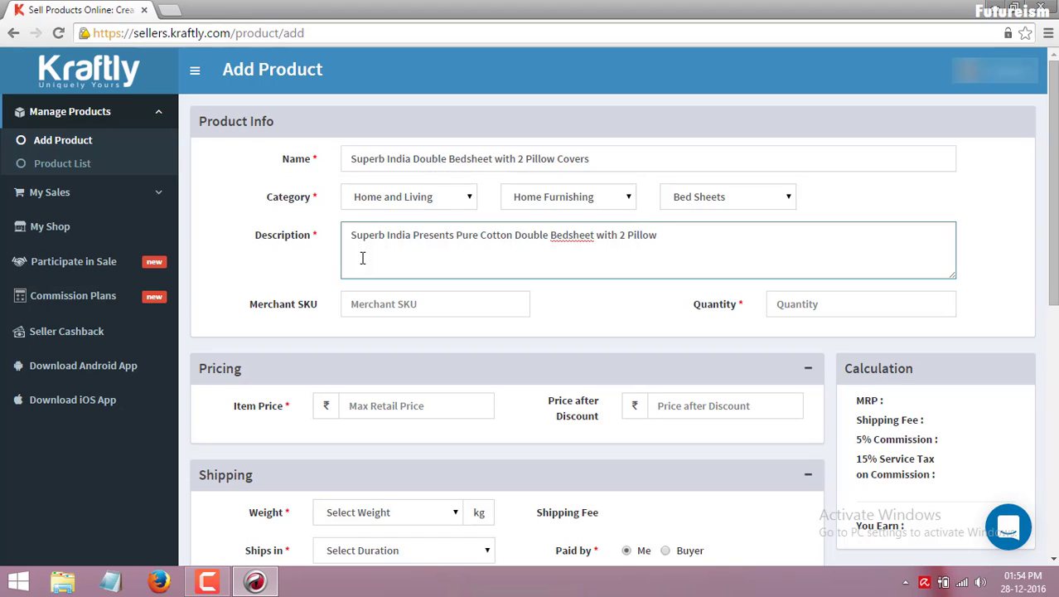
pyautogui.write('Covers')
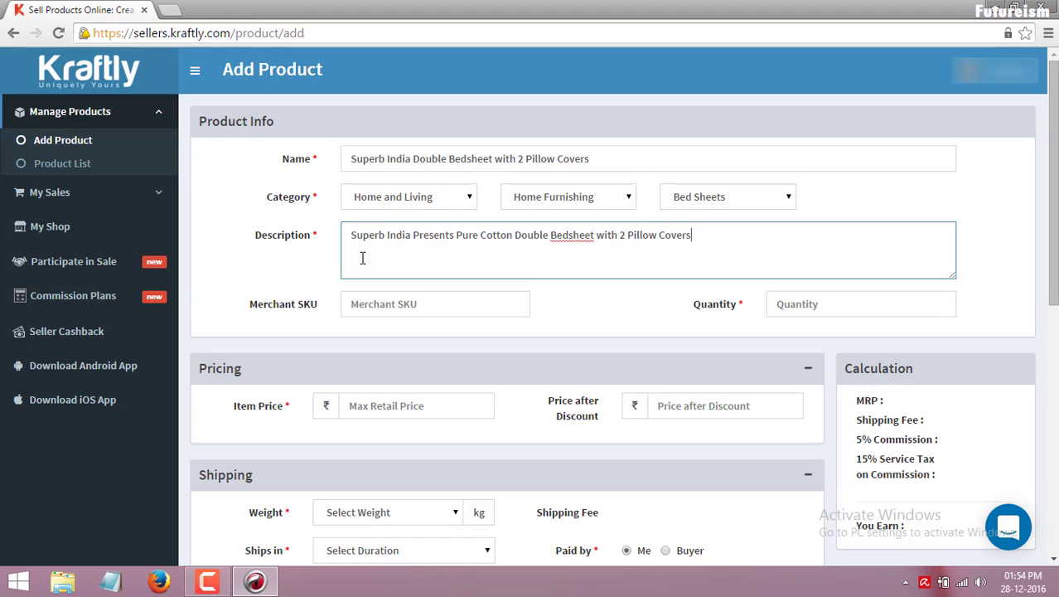
pyautogui.write('very')
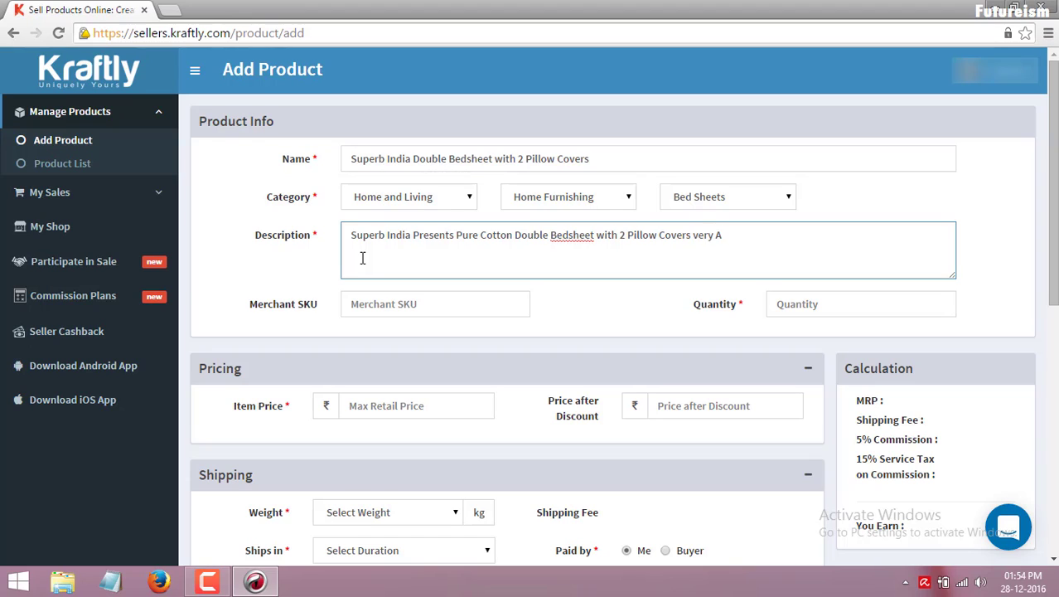
pyautogui.write('Attrac')
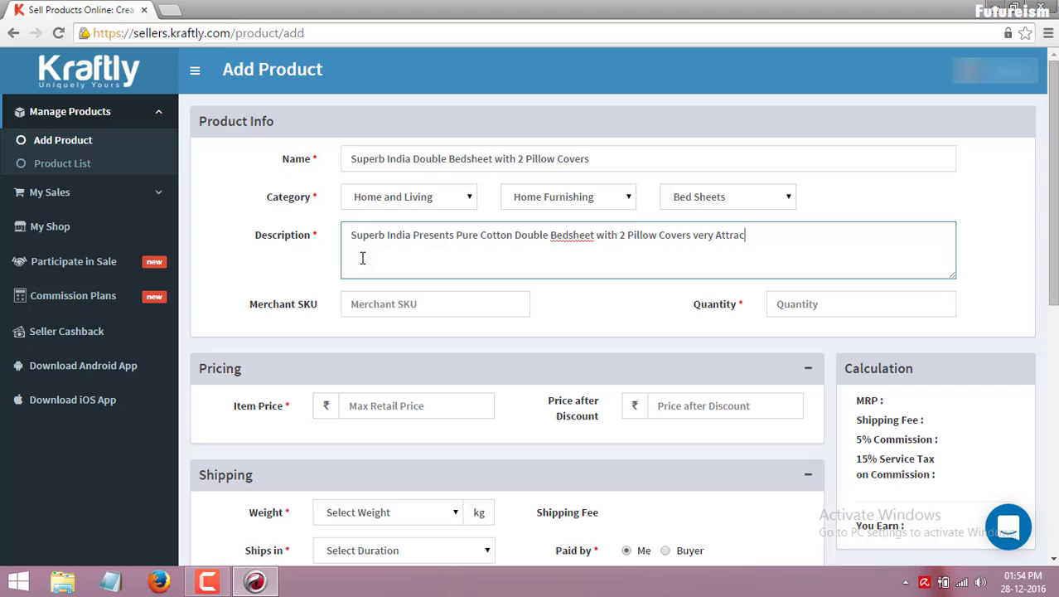
pyautogui.write('tive')
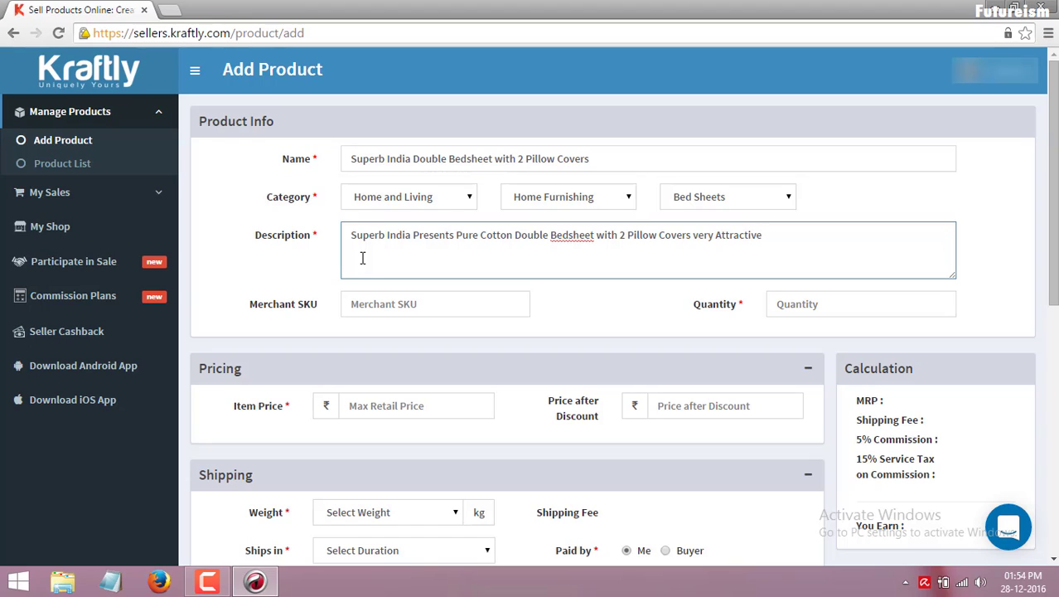
pyautogui.write('and D')
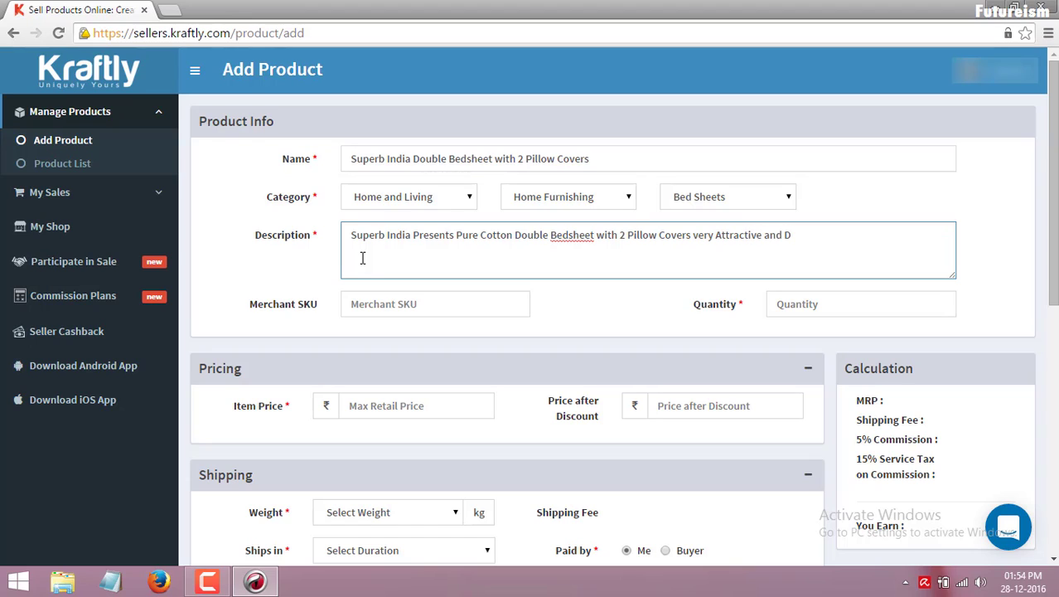
pyautogui.write('urable')
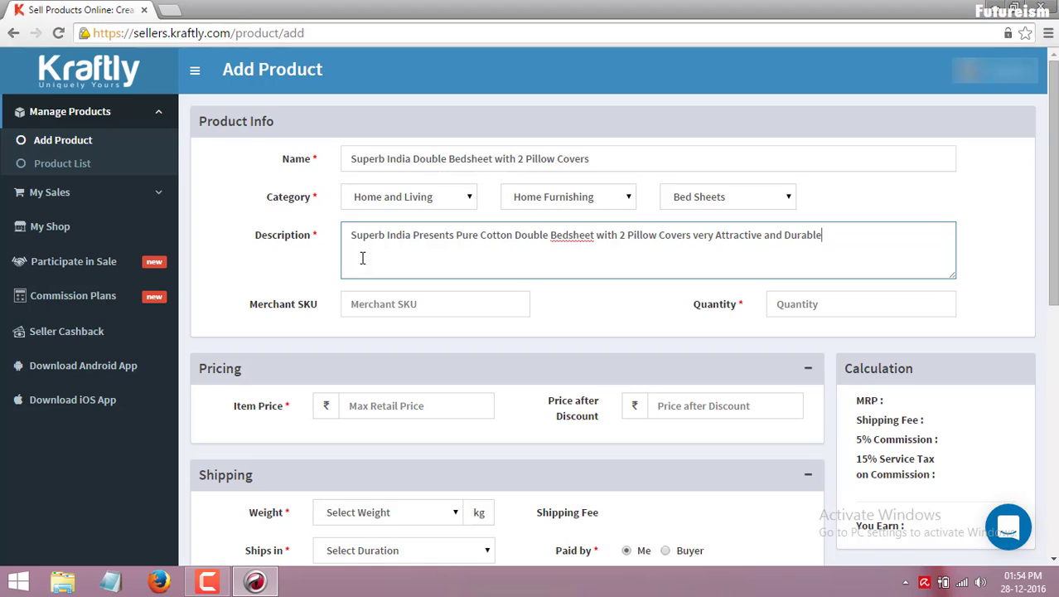
pyautogui.write('.')
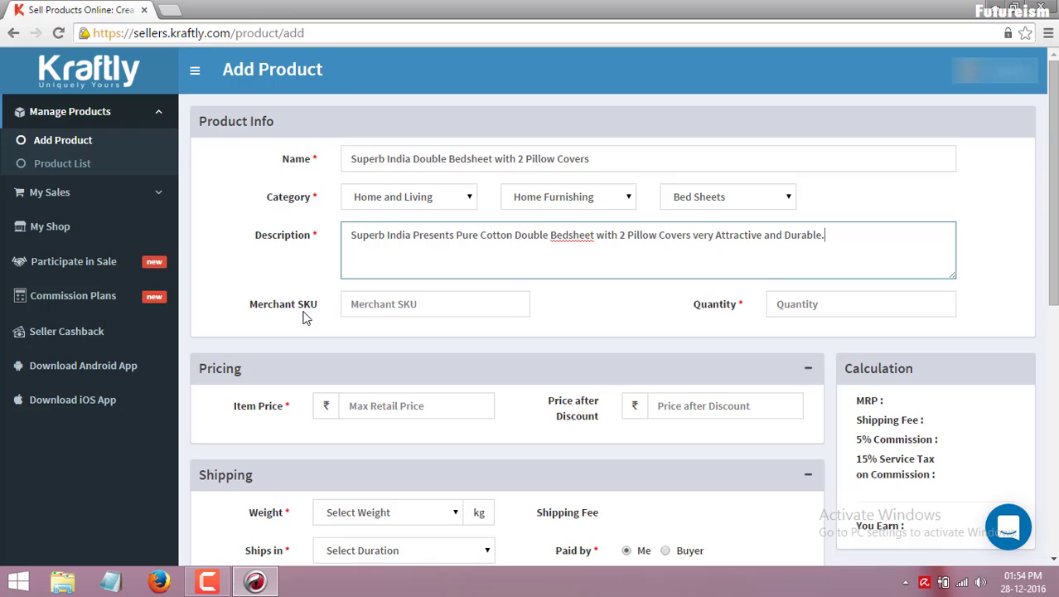
# Step: Enter merchant SKU SIBS01 and quantity 25
pyautogui.click(435, 303)
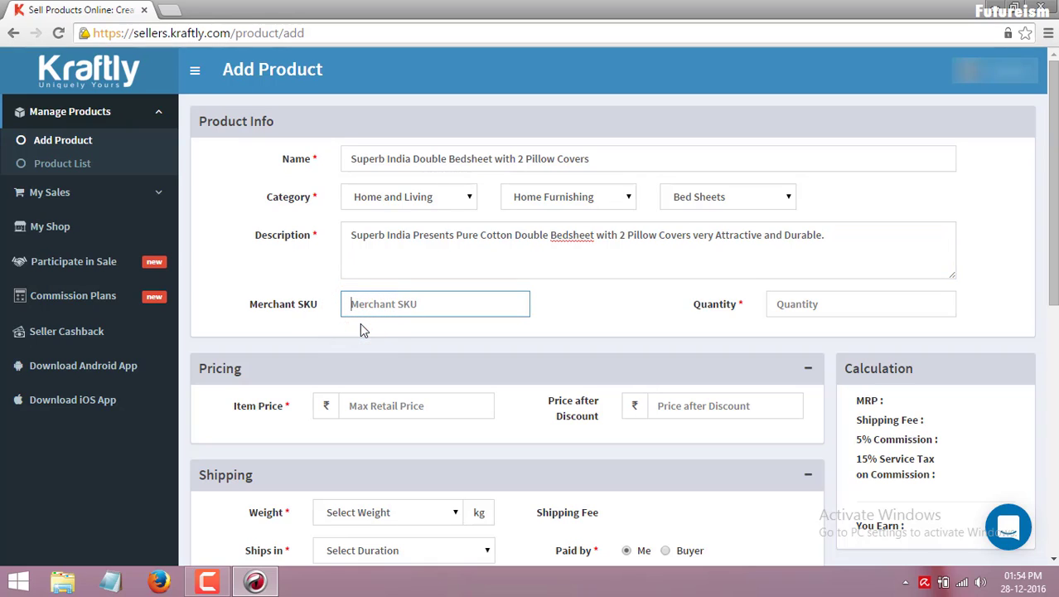
pyautogui.write('SIBS01')
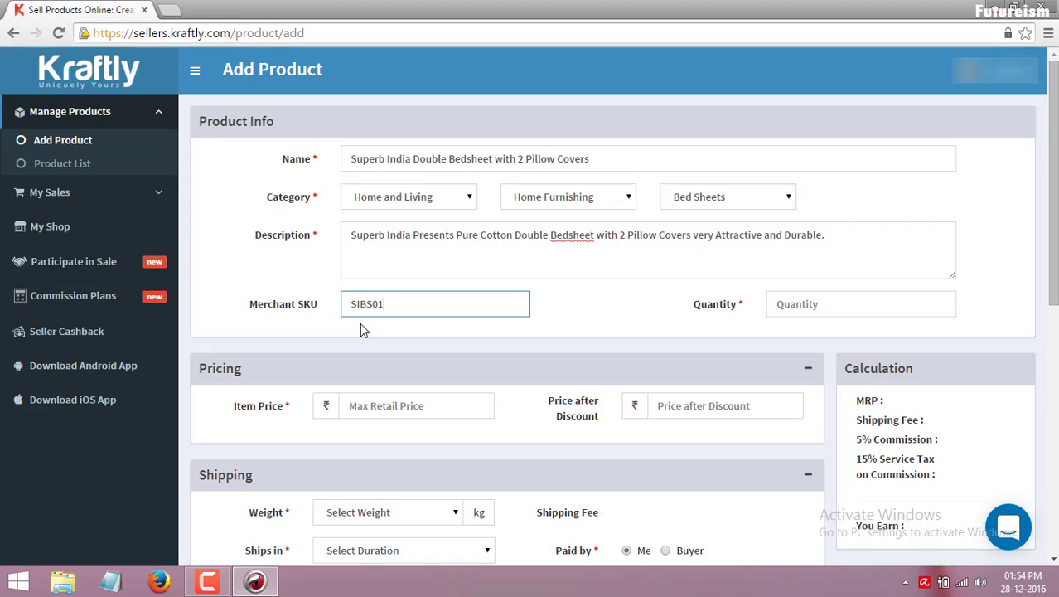
pyautogui.moveTo(624, 331)
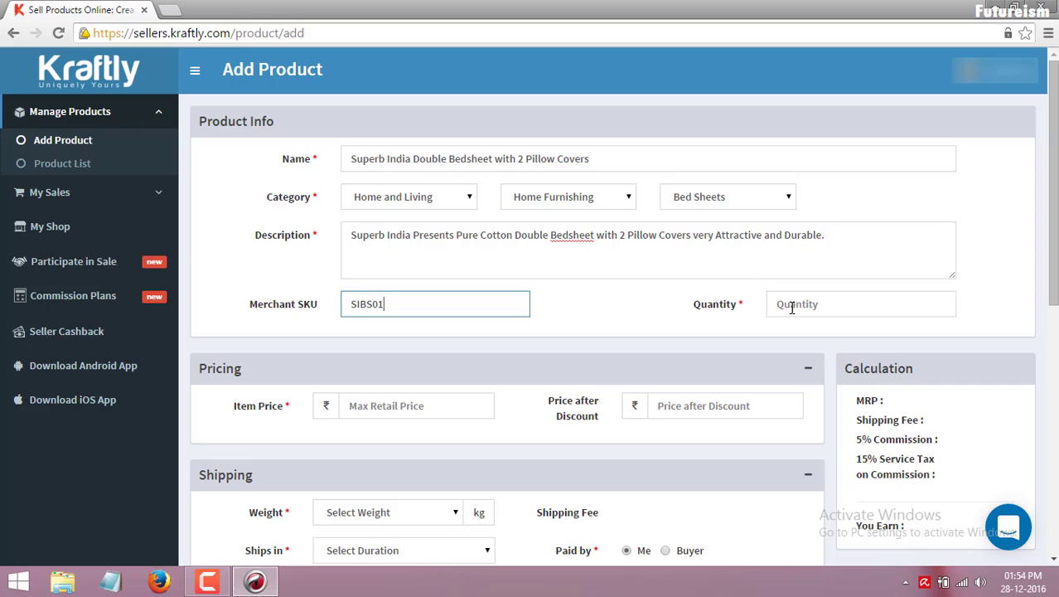
pyautogui.write('2')
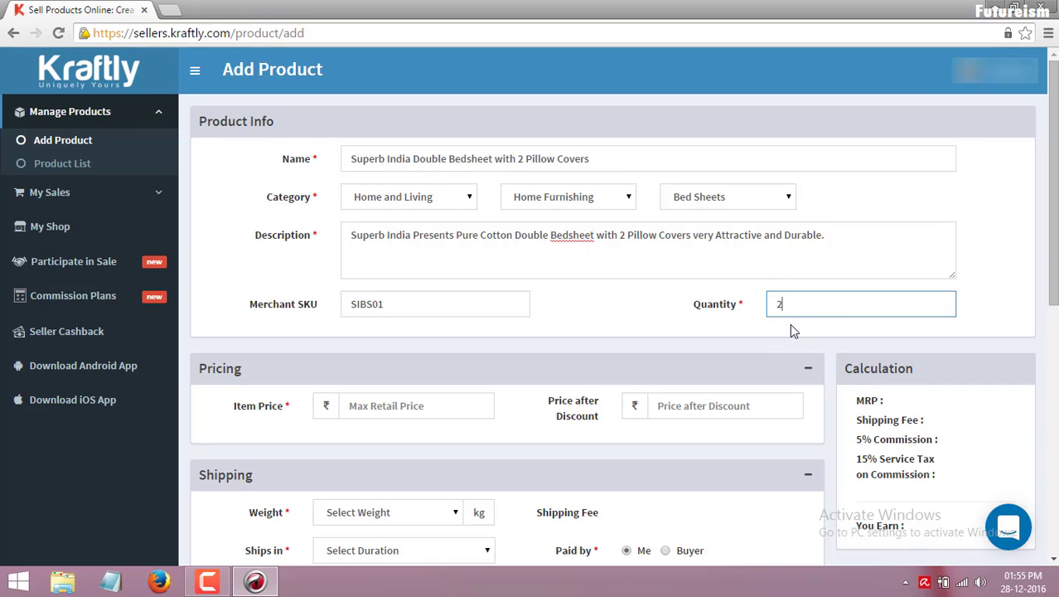
pyautogui.write('5')
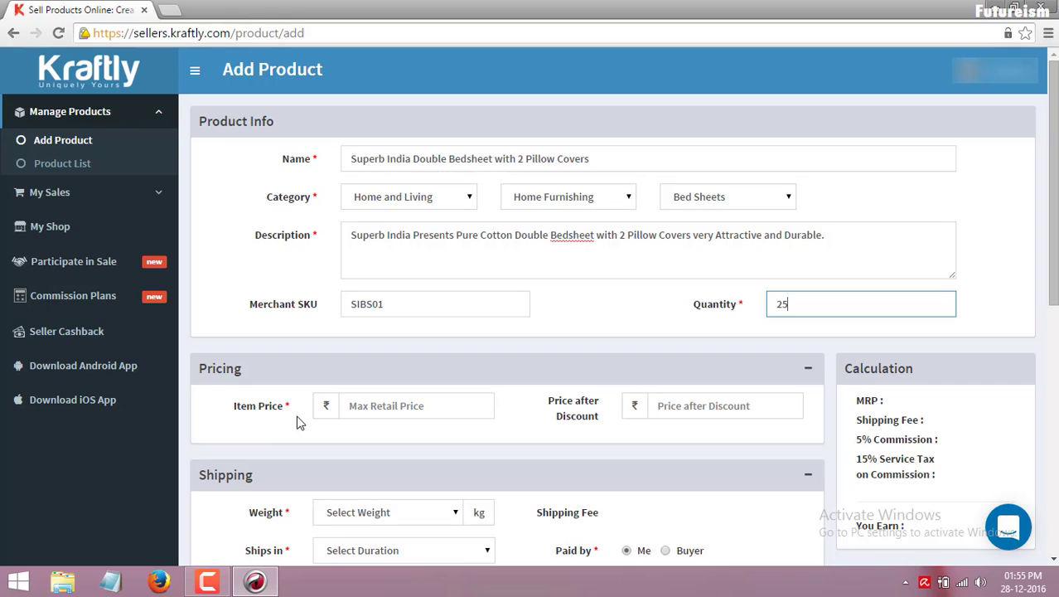
# Step: Set item price to ₹999 and price after discount to ₹549
pyautogui.click(406, 405)
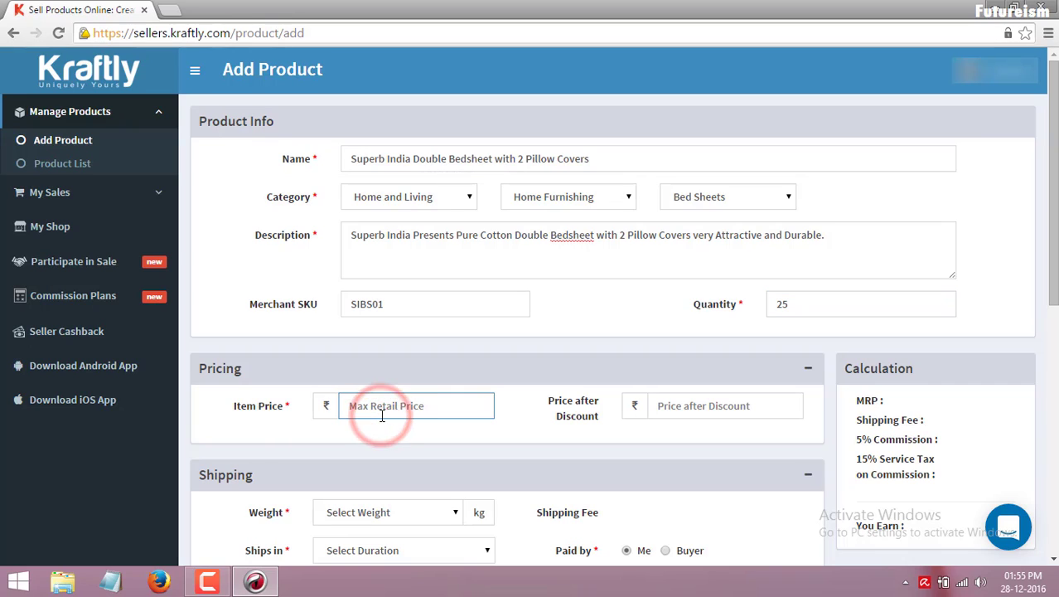
pyautogui.write('9')
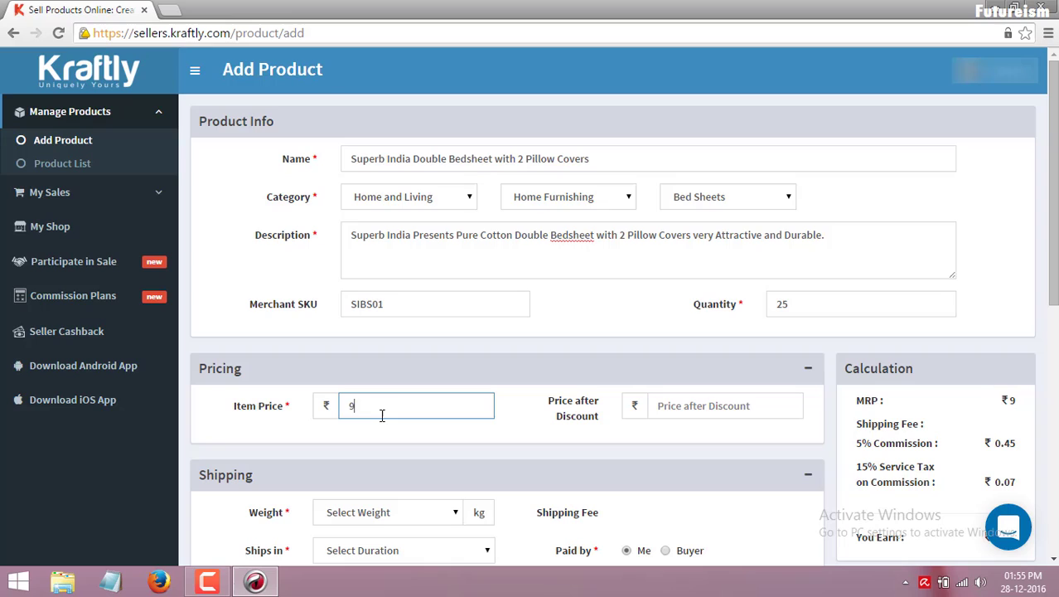
pyautogui.write('99')
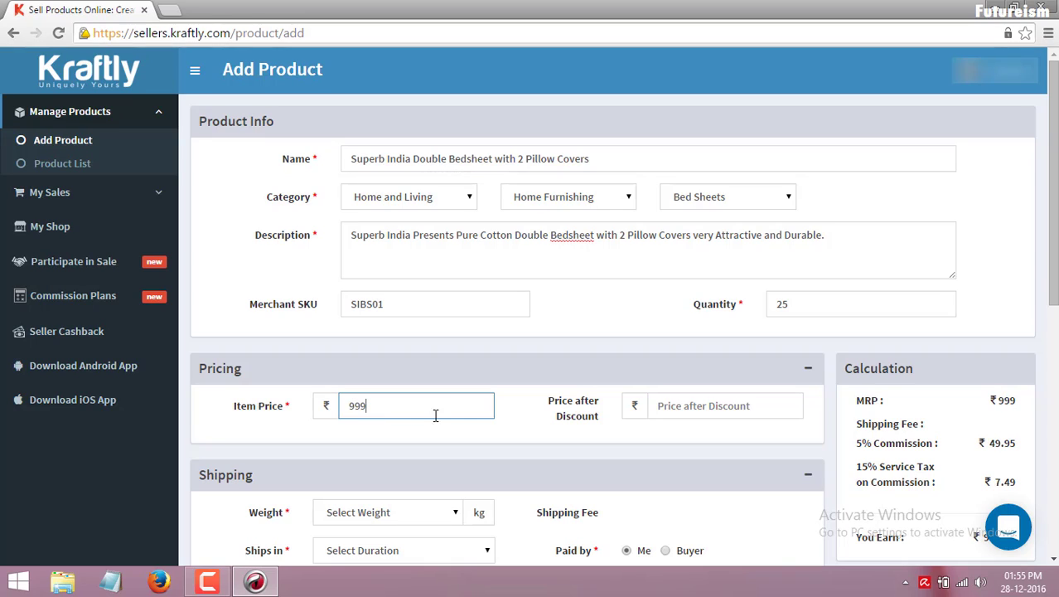
pyautogui.moveTo(572, 430)
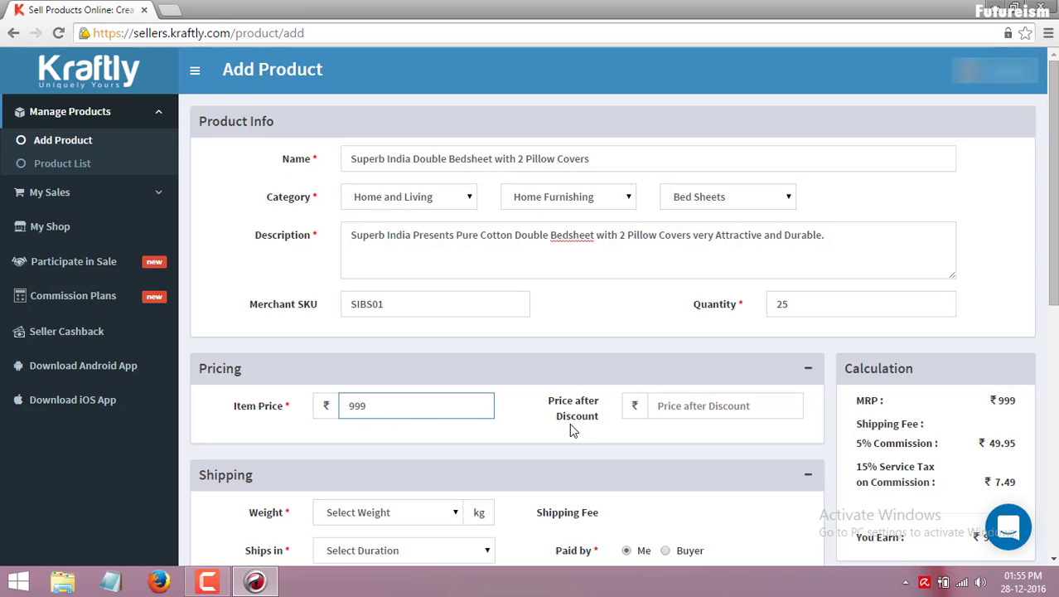
pyautogui.click(711, 405)
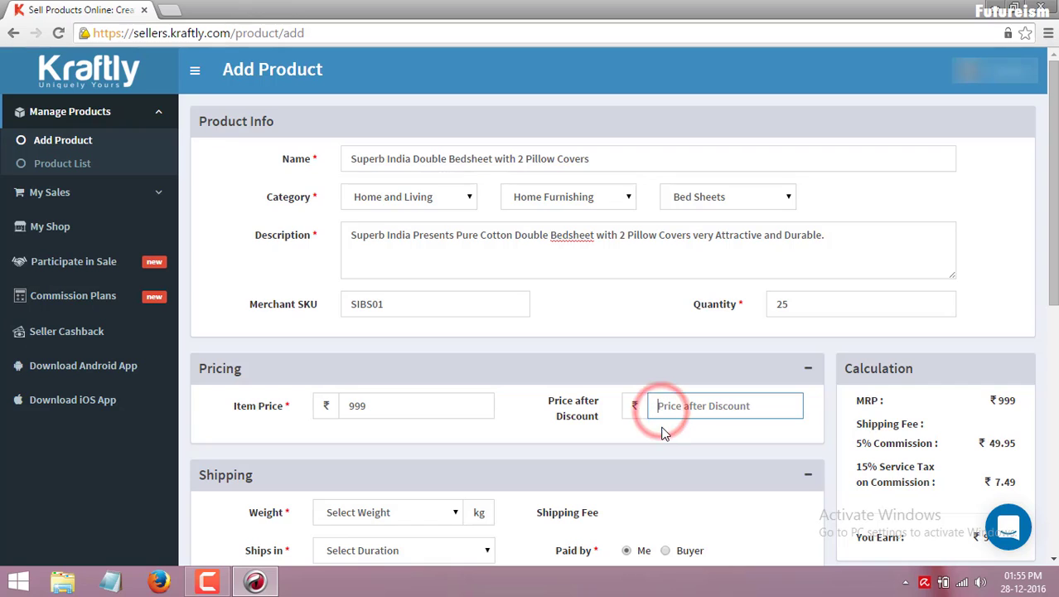
pyautogui.write('549')
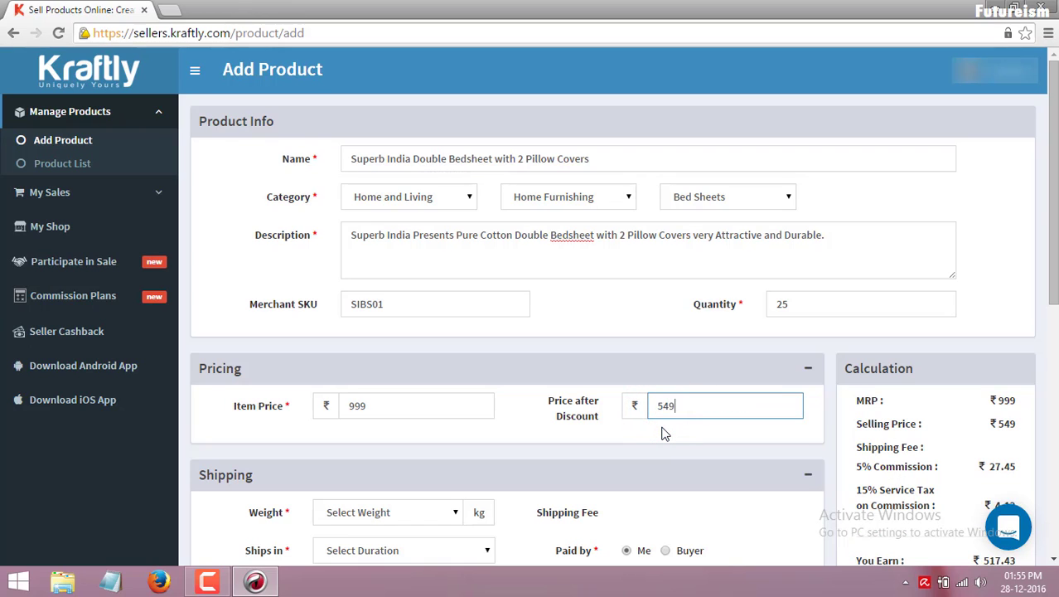
# Step: Choose the 0 - 0.5 kg shipping weight, adding the ₹60 shipping fee
pyautogui.scroll(-3)
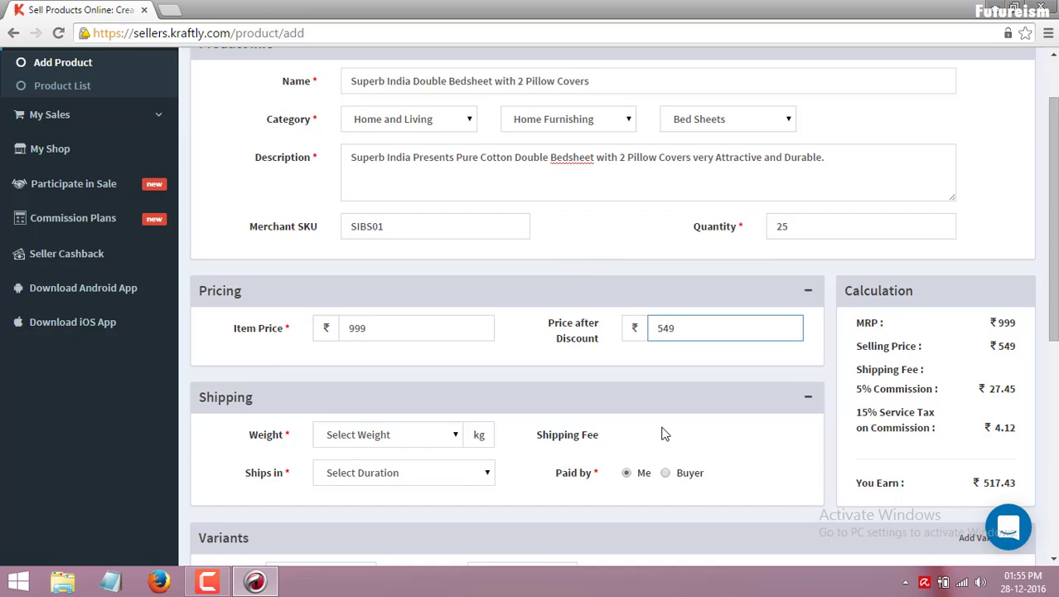
pyautogui.scroll(-3)
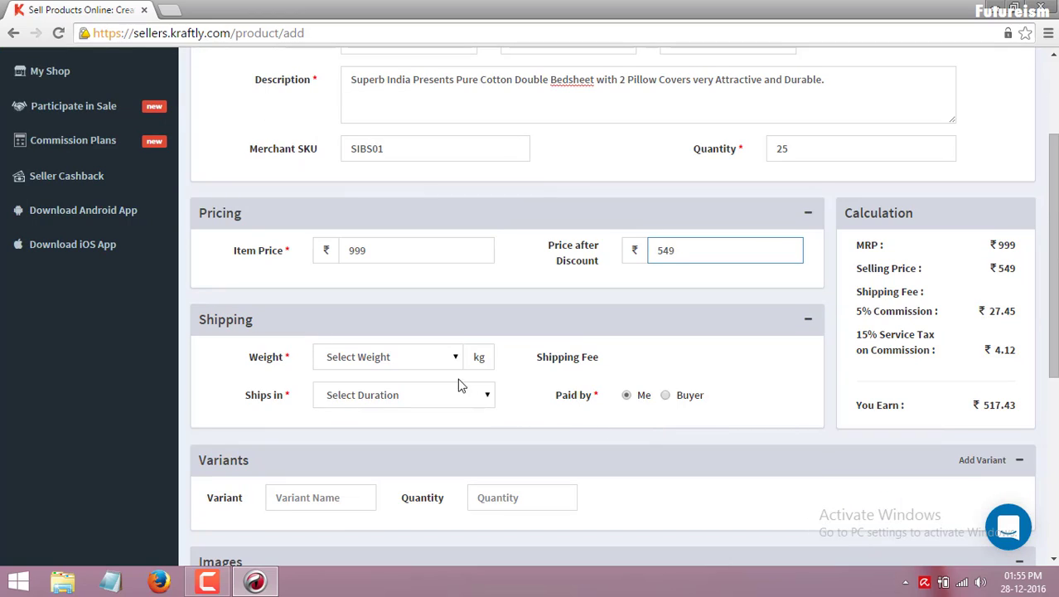
pyautogui.click(388, 356)
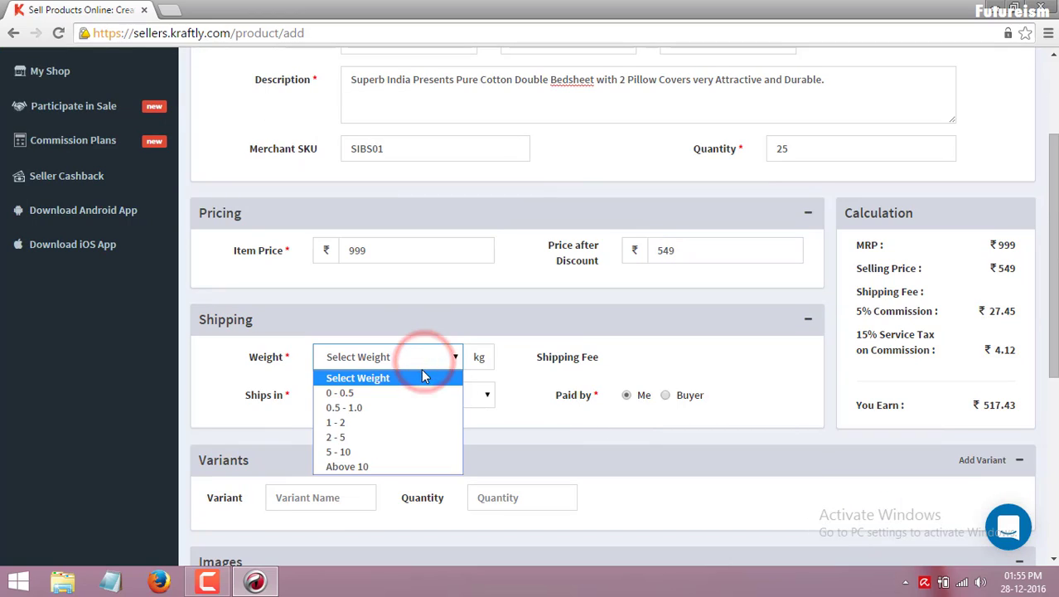
pyautogui.click(340, 392)
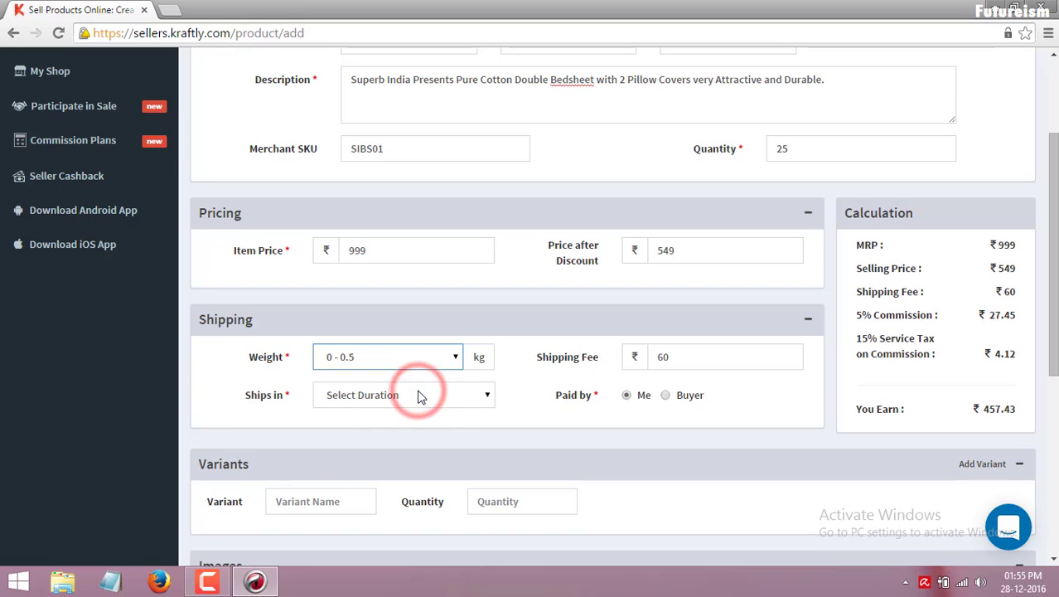